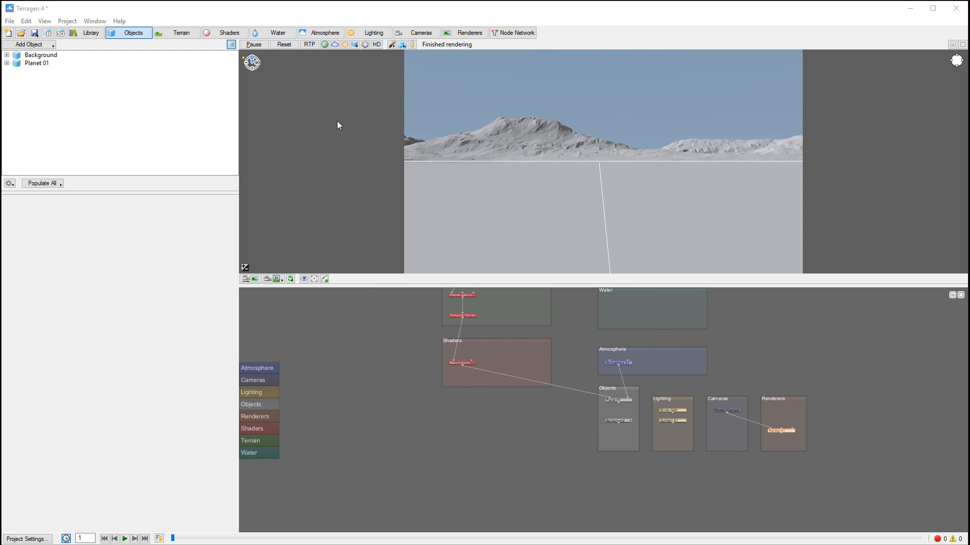
{"action": "mouse_move", "coordinate": [73, 17]}
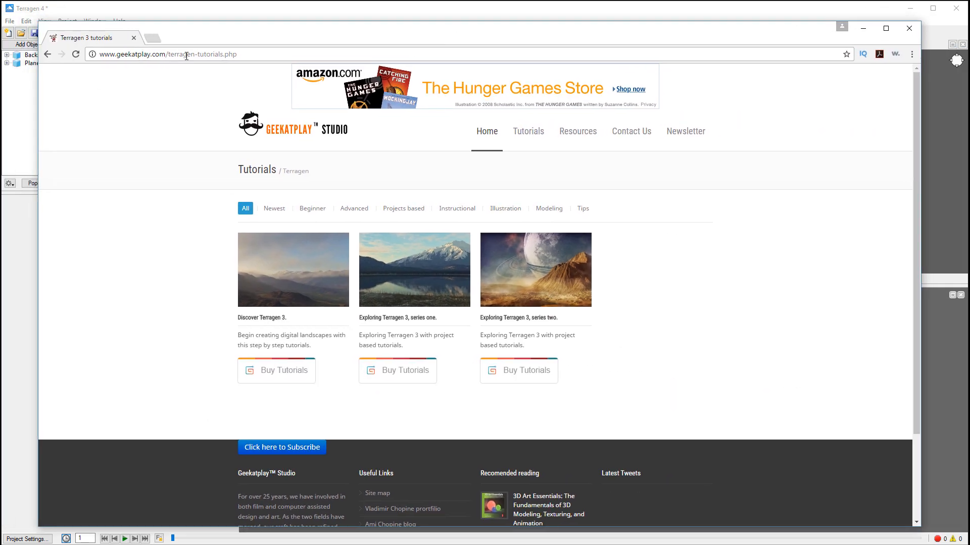
{"action": "mouse_move", "coordinate": [645, 327]}
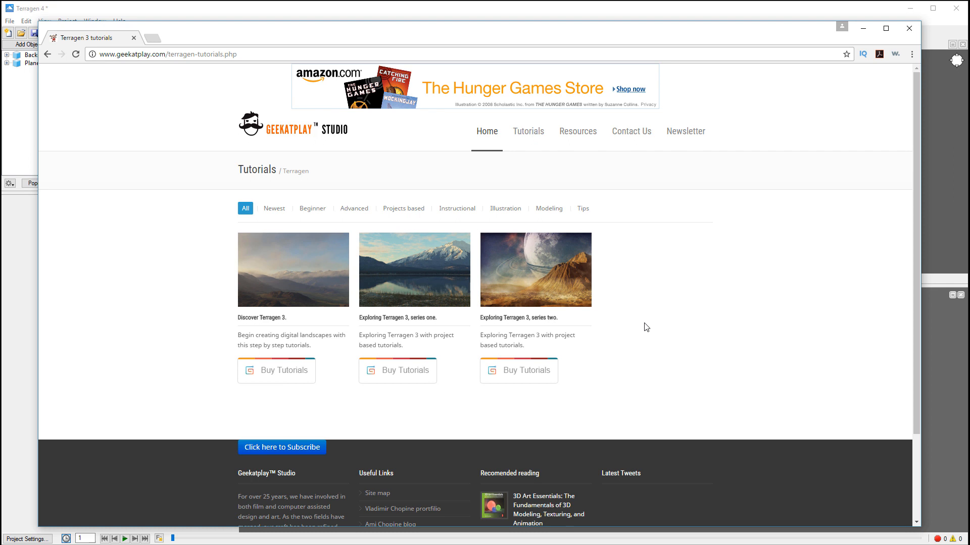
{"action": "mouse_move", "coordinate": [274, 268]}
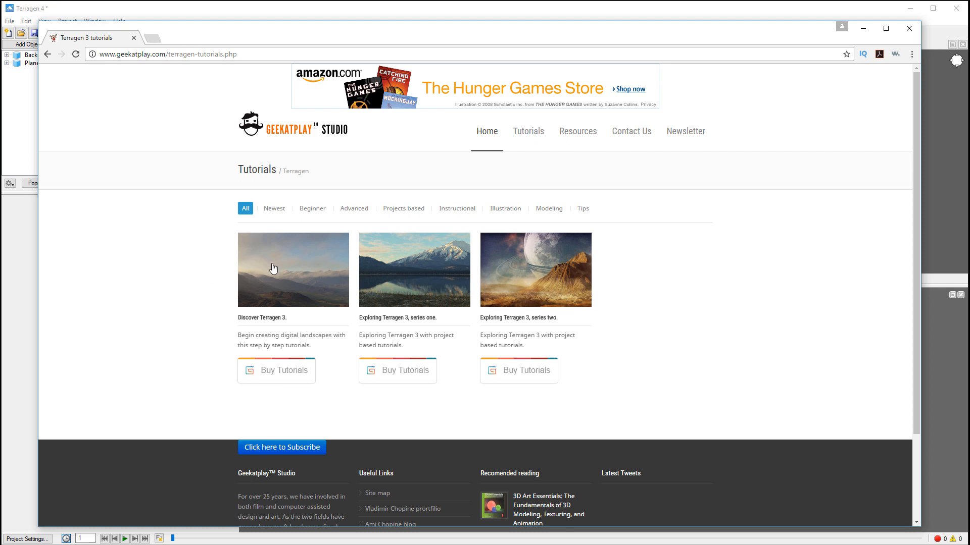
{"action": "mouse_move", "coordinate": [489, 271]}
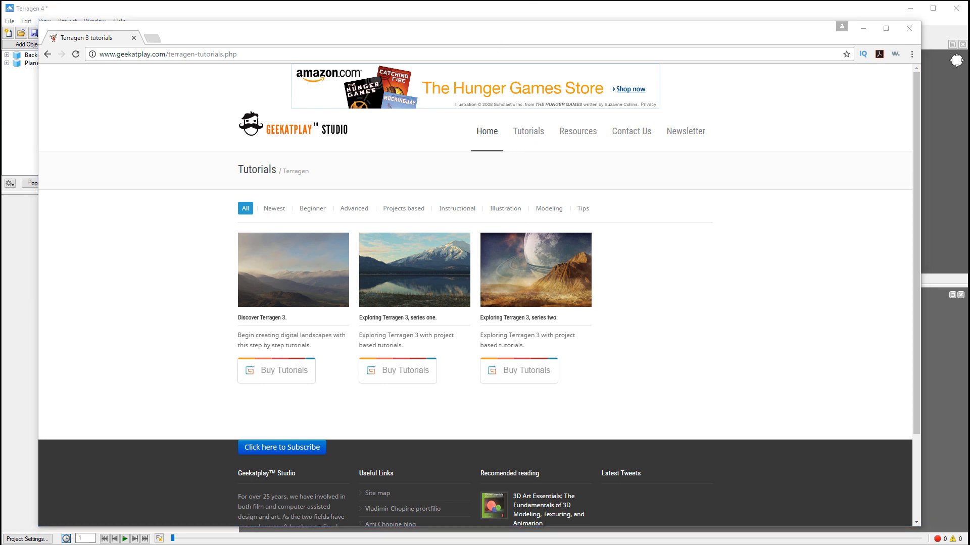
{"action": "mouse_move", "coordinate": [390, 286]}
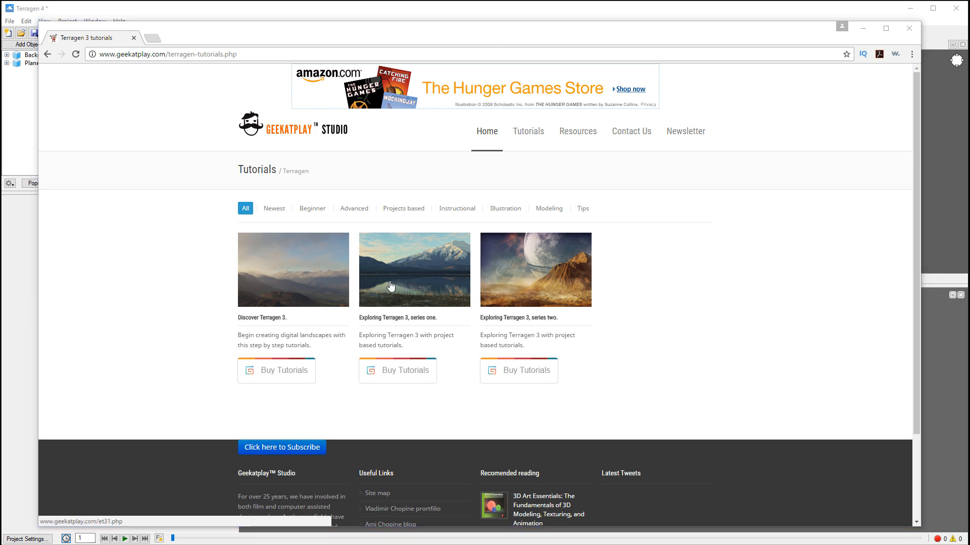
{"action": "mouse_move", "coordinate": [511, 284]}
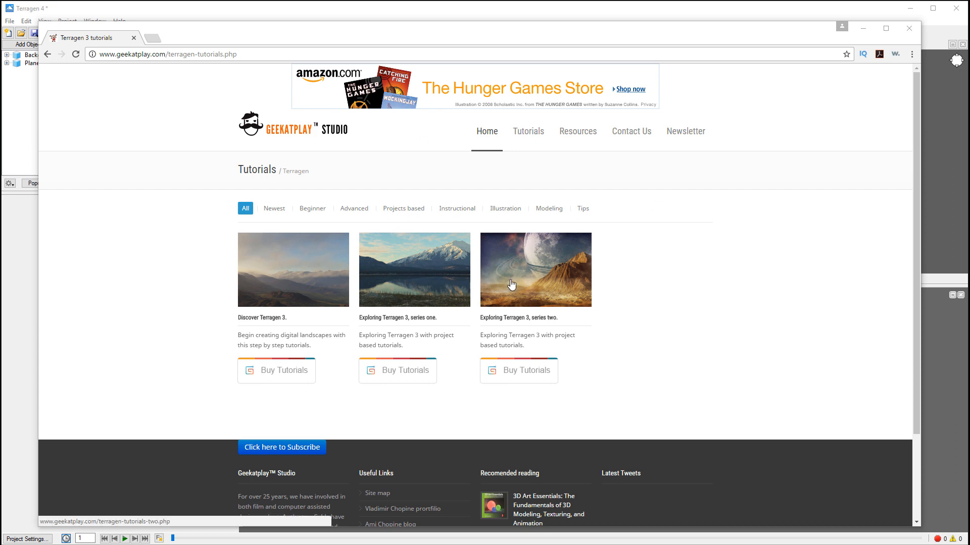
{"action": "mouse_move", "coordinate": [305, 253]}
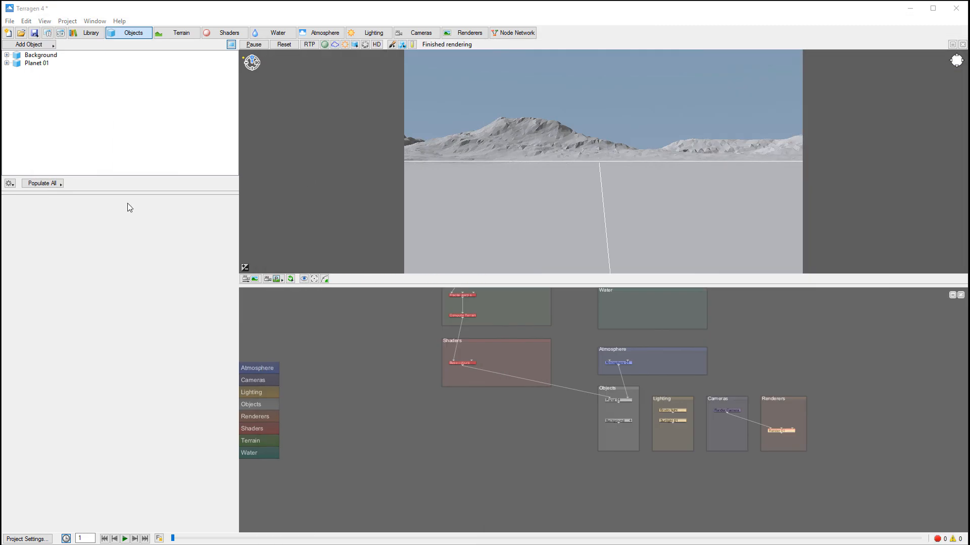
{"action": "mouse_move", "coordinate": [122, 115]}
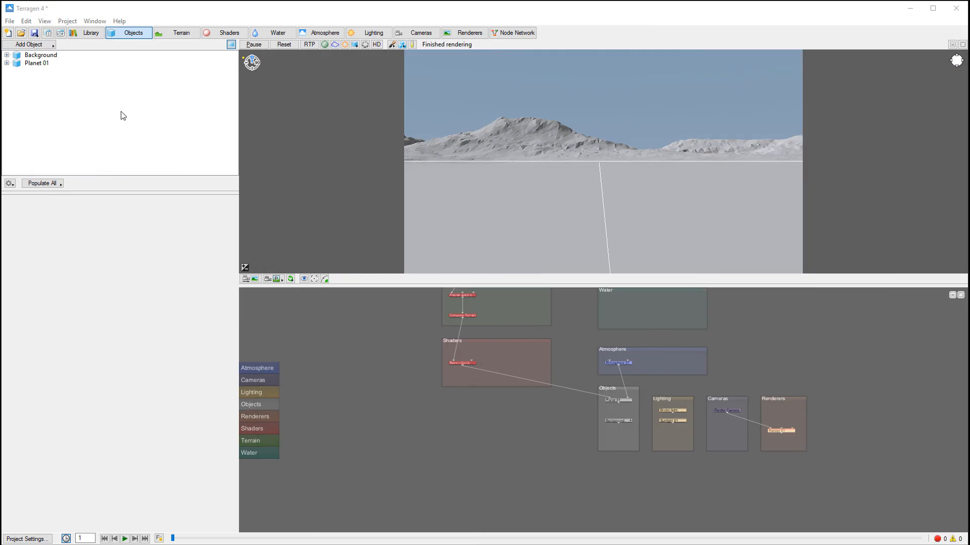
{"action": "mouse_move", "coordinate": [630, 219]}
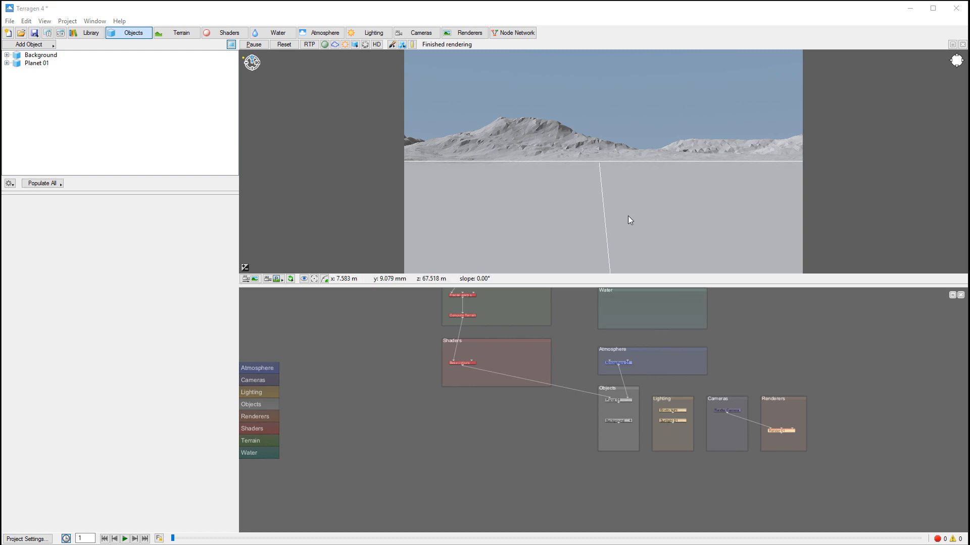
{"action": "mouse_move", "coordinate": [189, 150]}
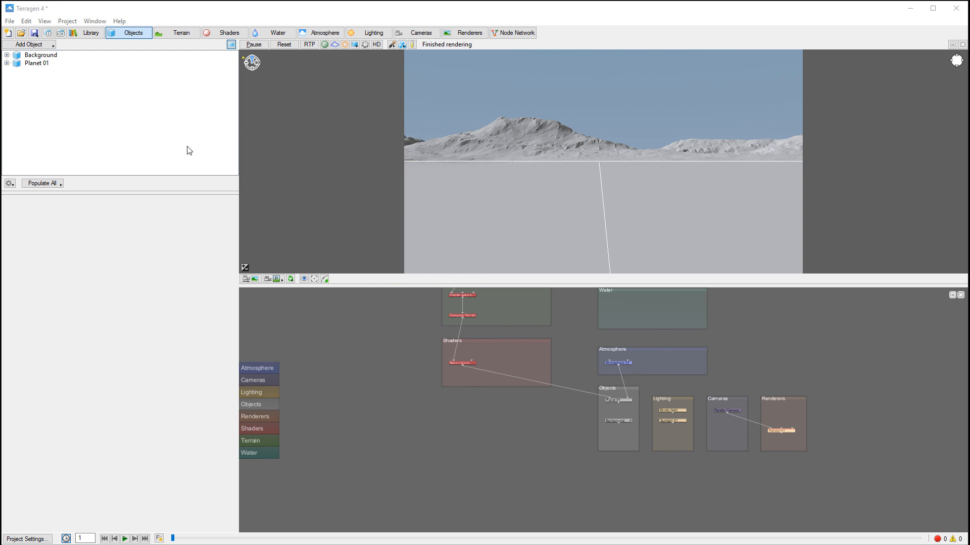
{"action": "mouse_move", "coordinate": [672, 205]}
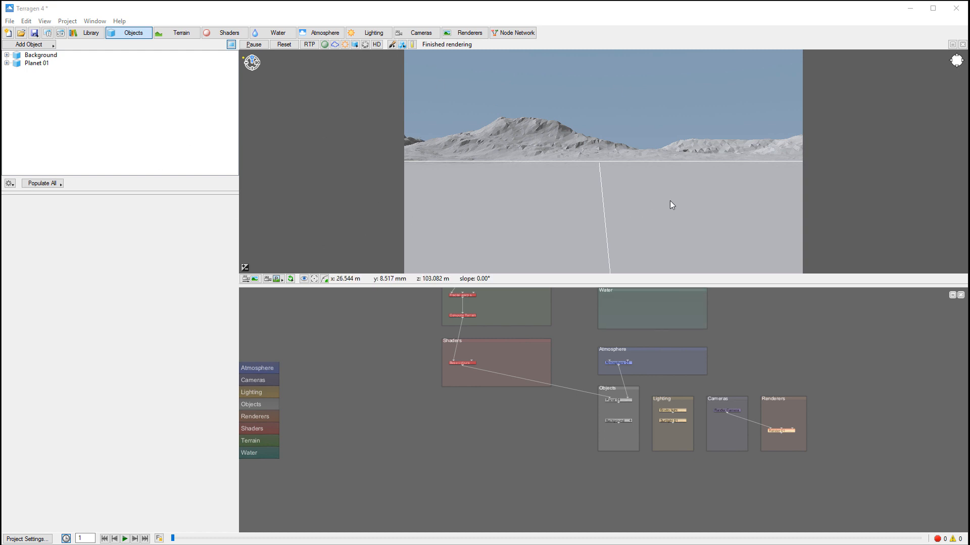
{"action": "mouse_move", "coordinate": [309, 43]}
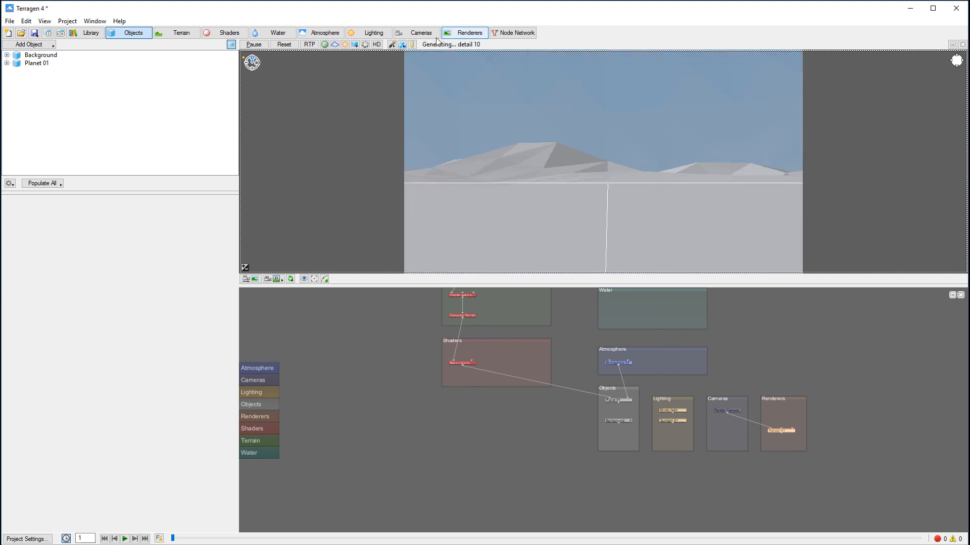
{"action": "left_click", "coordinate": [309, 43]}
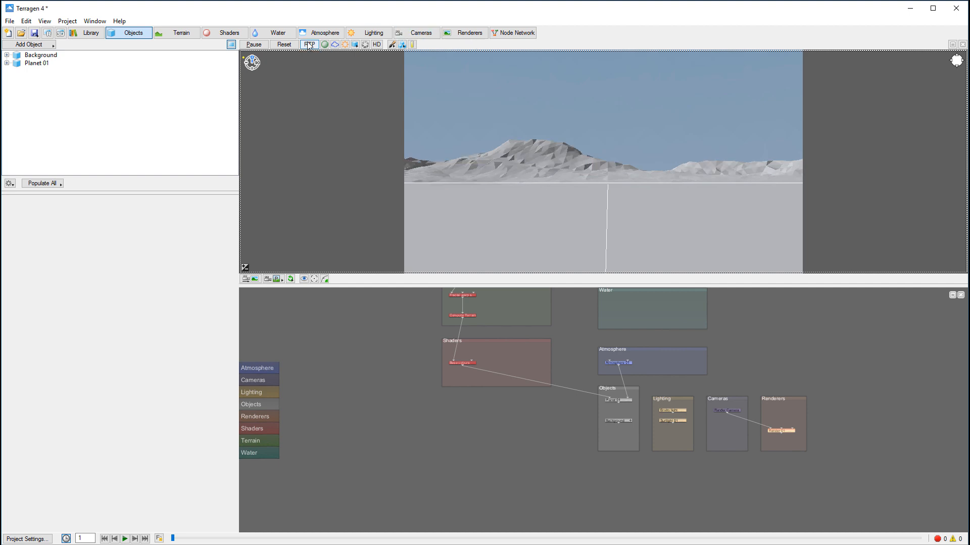
{"action": "left_click", "coordinate": [309, 43]}
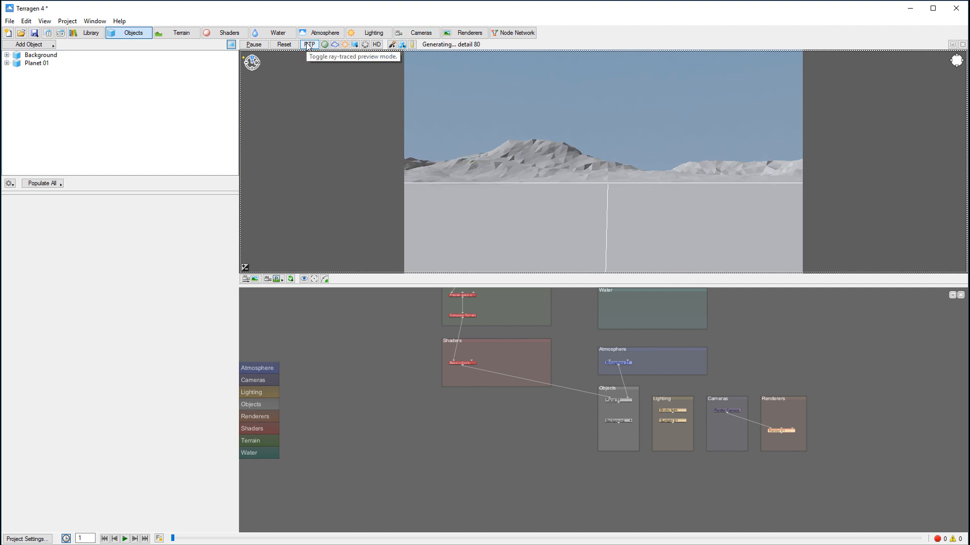
{"action": "left_click", "coordinate": [309, 43]}
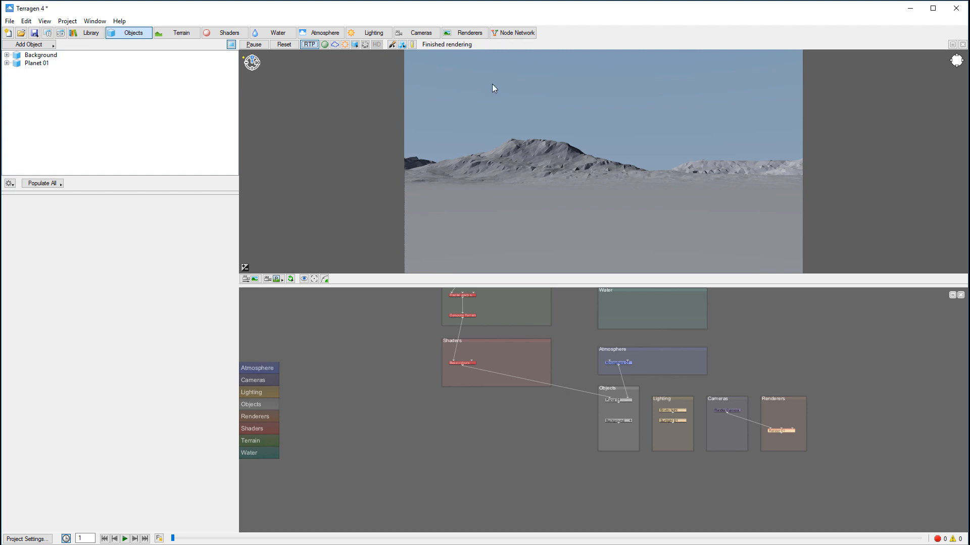
{"action": "left_click", "coordinate": [324, 43]}
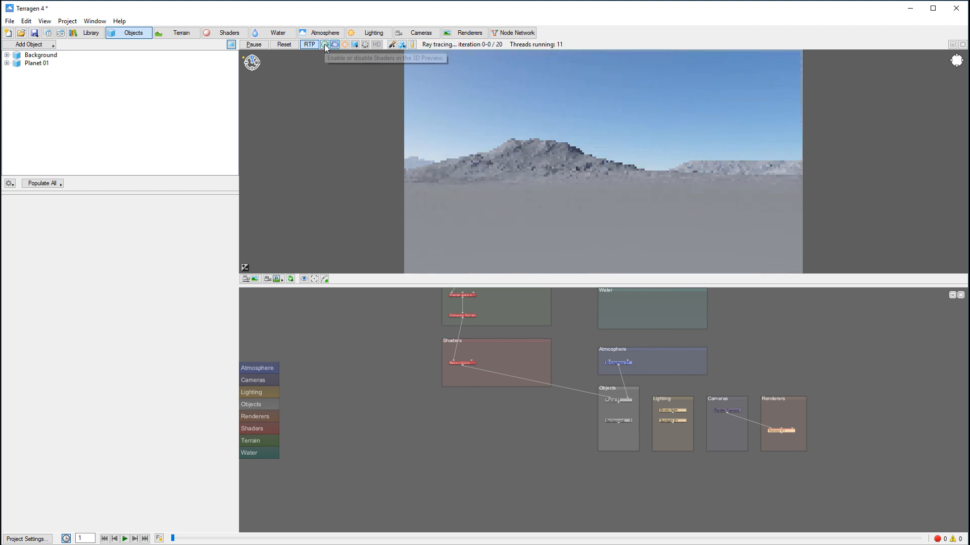
{"action": "left_click", "coordinate": [344, 43]}
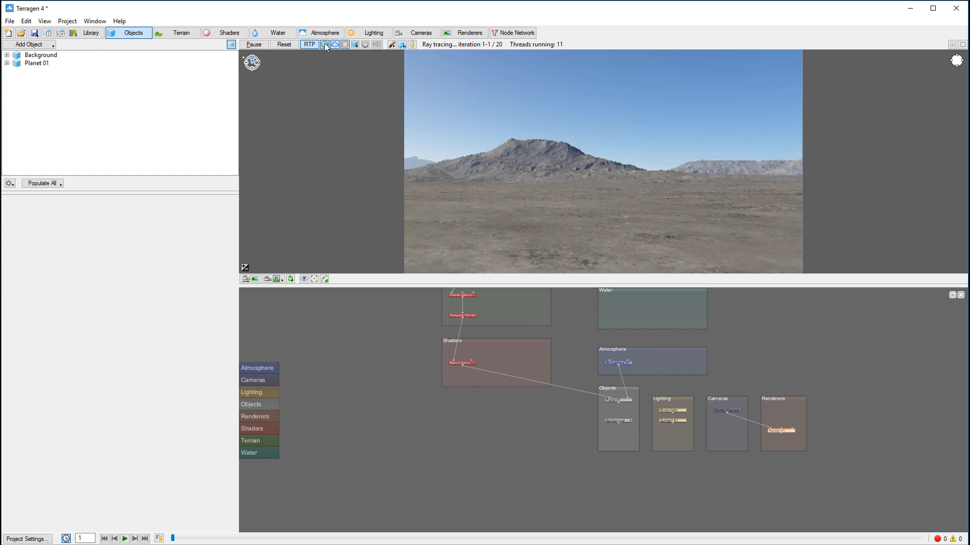
{"action": "mouse_move", "coordinate": [324, 44]}
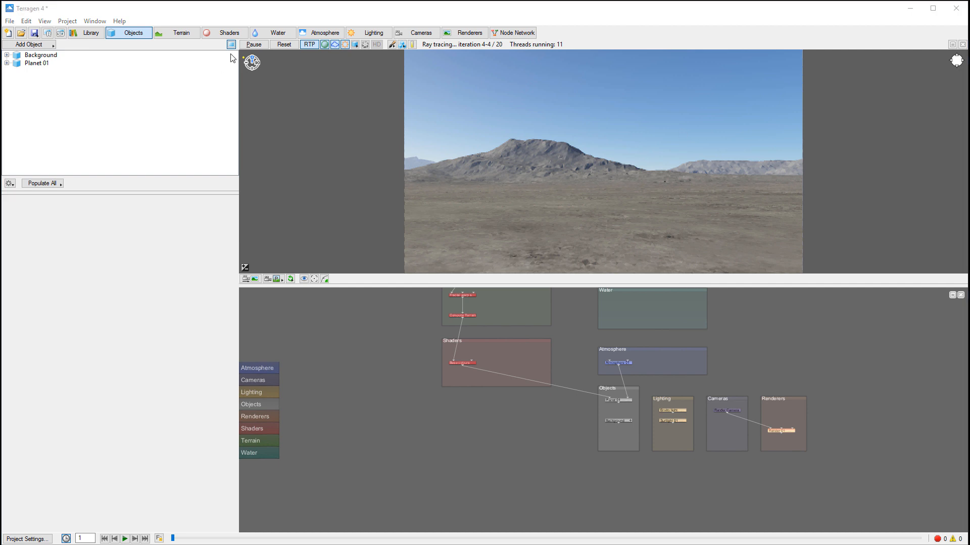
{"action": "mouse_move", "coordinate": [425, 184]}
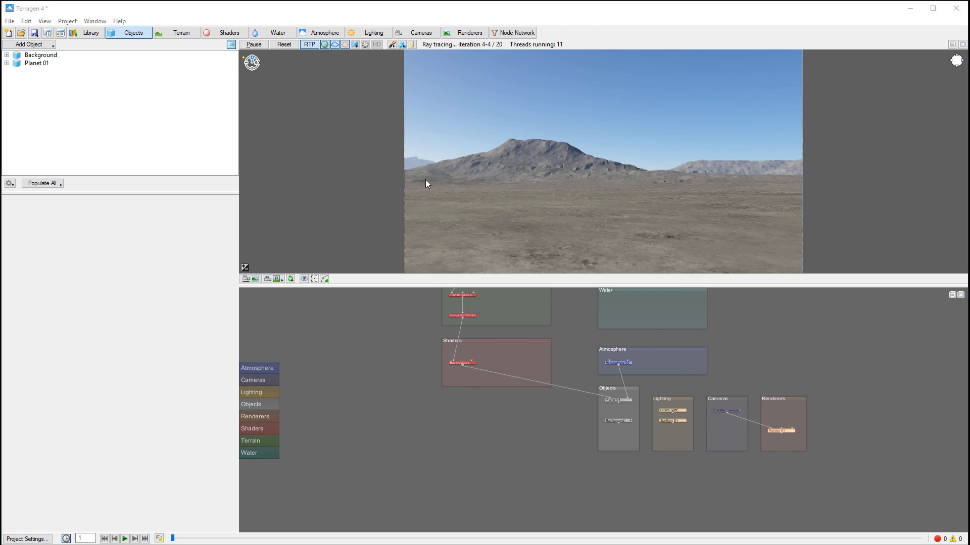
{"action": "mouse_move", "coordinate": [772, 263]}
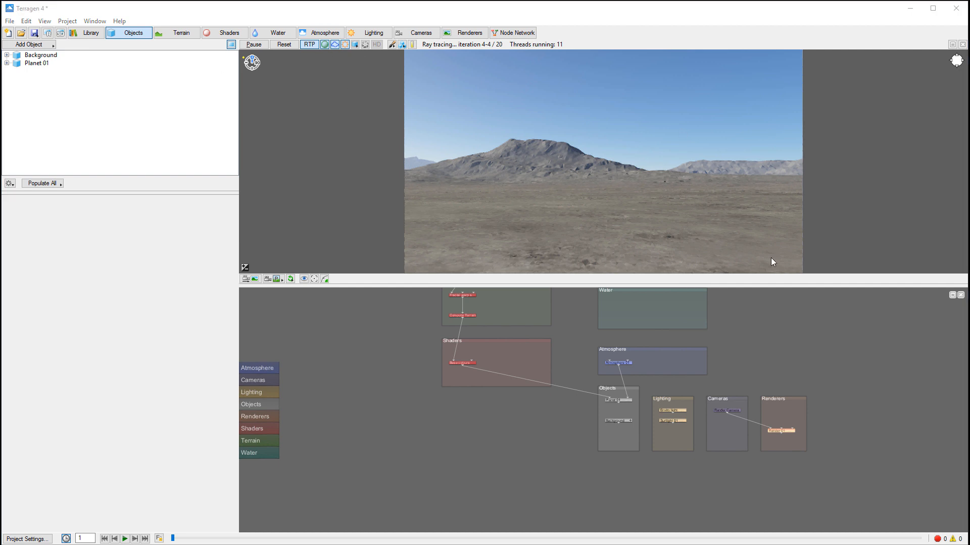
{"action": "mouse_move", "coordinate": [431, 72]}
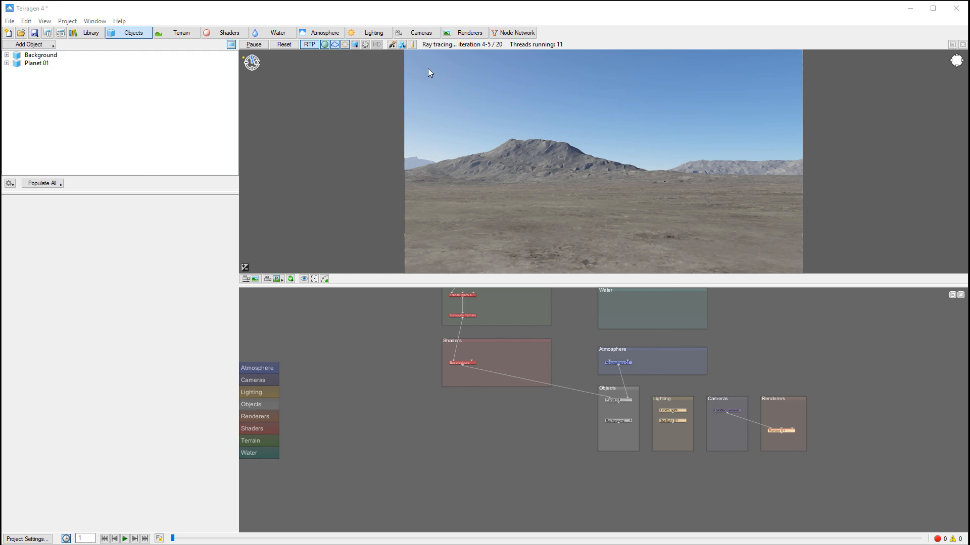
{"action": "mouse_move", "coordinate": [309, 44]}
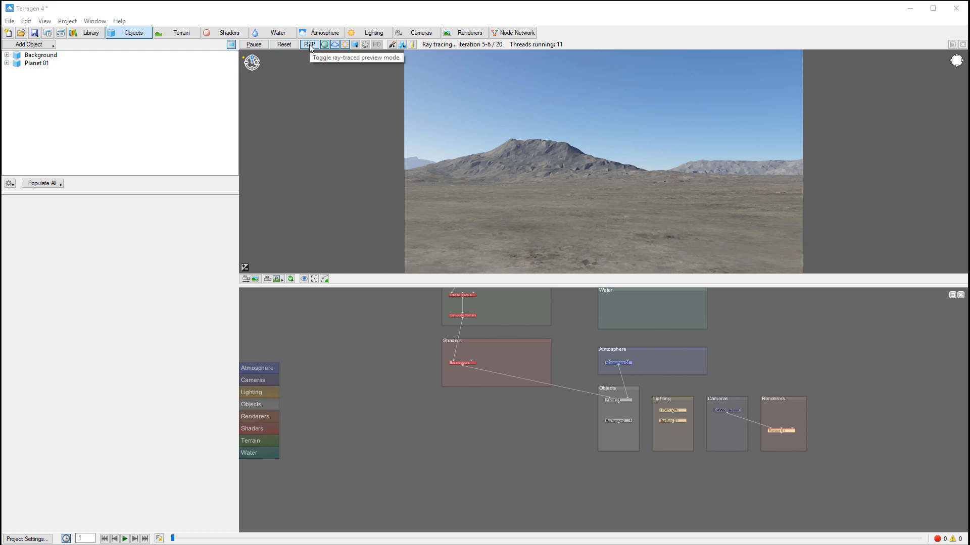
{"action": "left_click", "coordinate": [309, 44]}
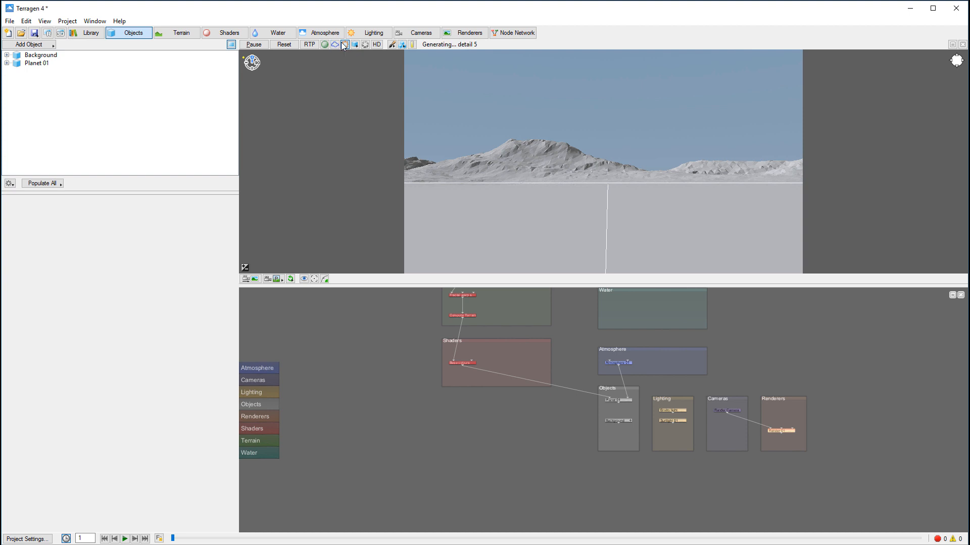
{"action": "left_click", "coordinate": [343, 43]}
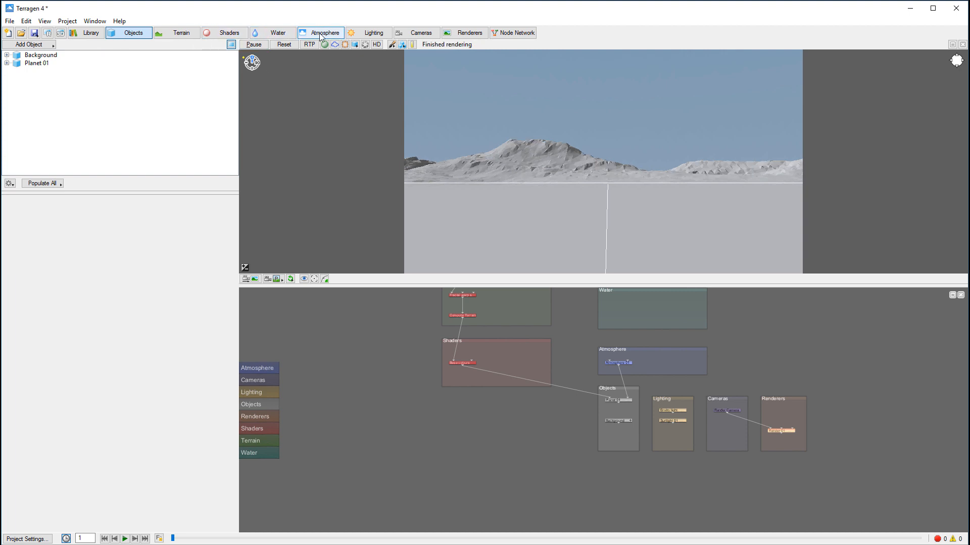
{"action": "left_click", "coordinate": [324, 32]}
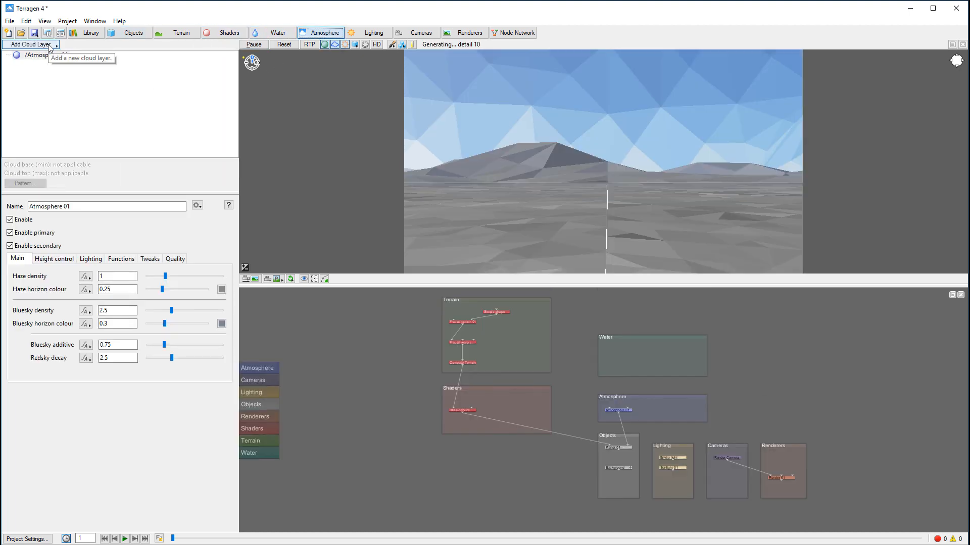
{"action": "left_click", "coordinate": [29, 43]}
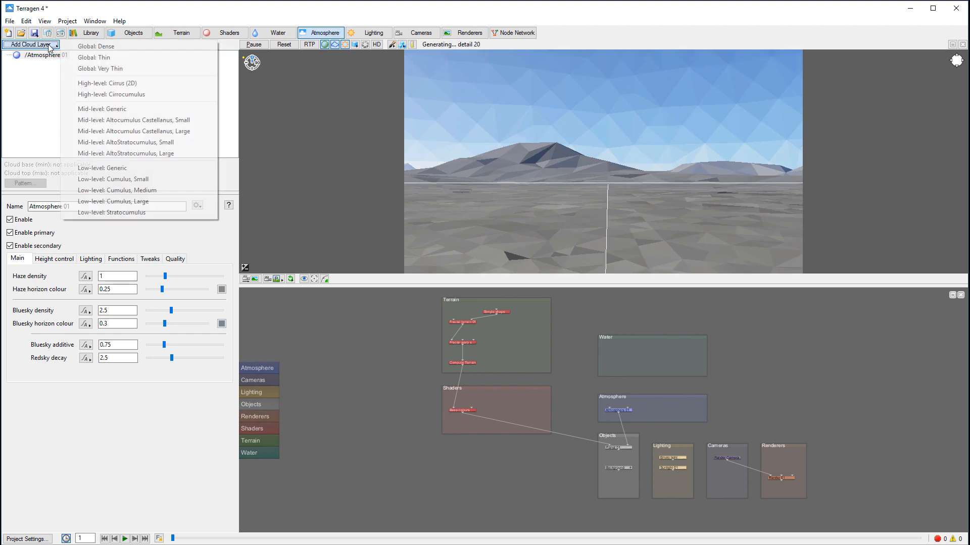
{"action": "mouse_move", "coordinate": [114, 179]}
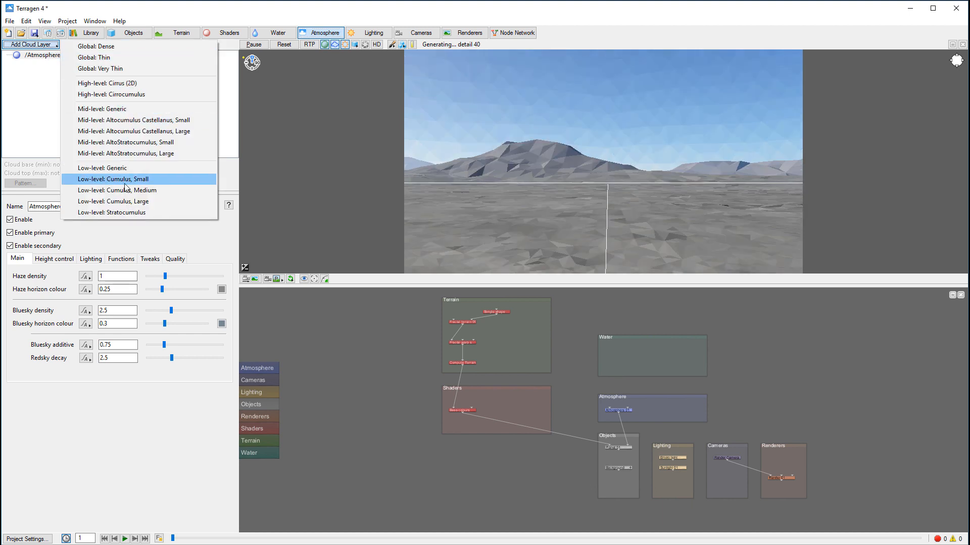
{"action": "mouse_move", "coordinate": [94, 46]}
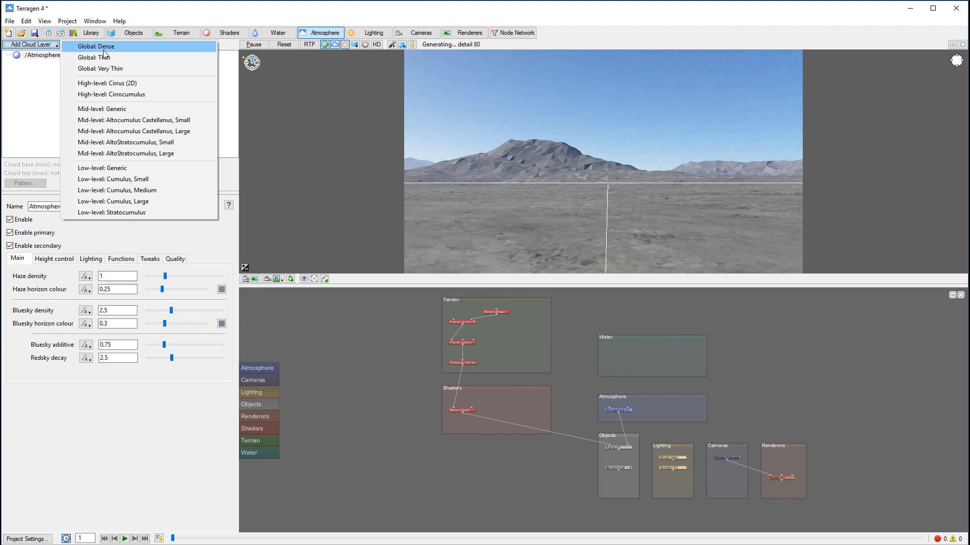
{"action": "mouse_move", "coordinate": [102, 56]}
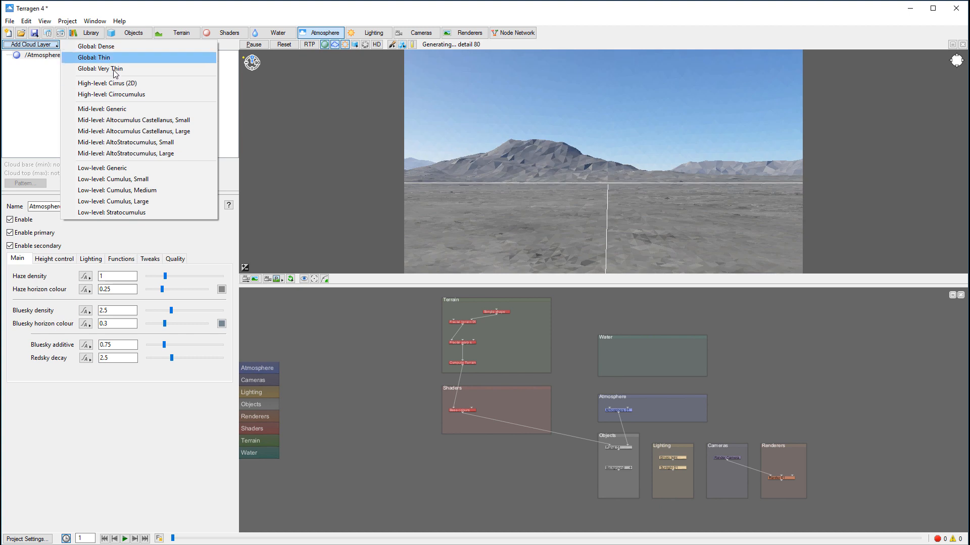
{"action": "mouse_move", "coordinate": [138, 212]}
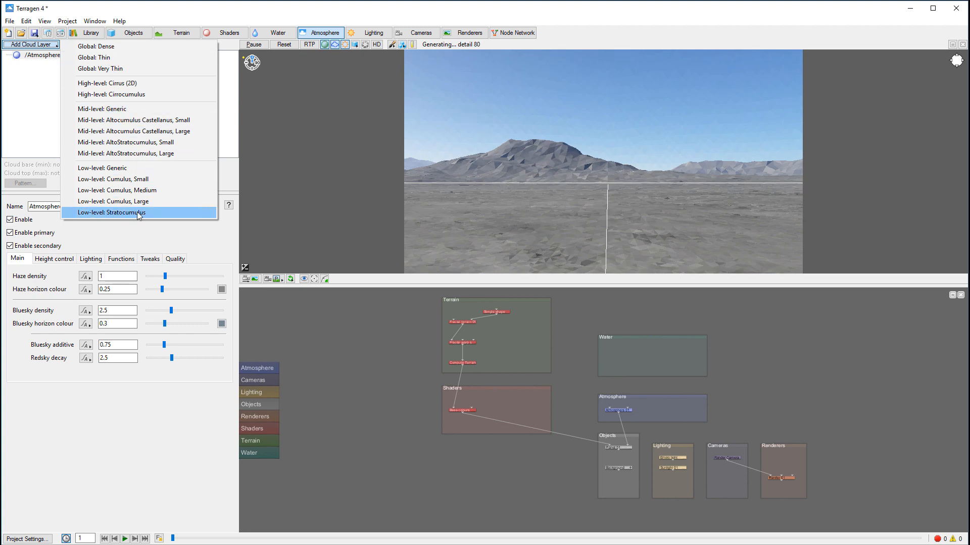
{"action": "mouse_move", "coordinate": [197, 75]}
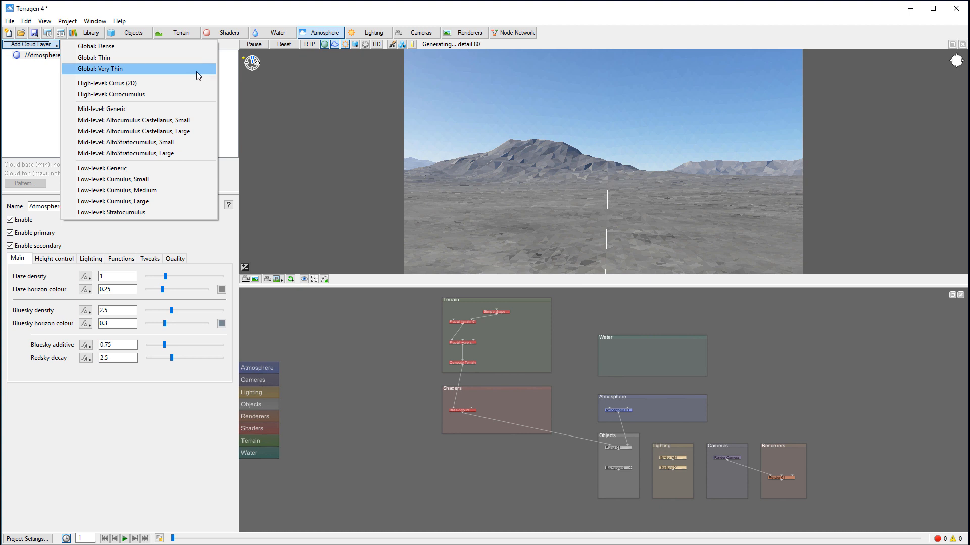
{"action": "mouse_move", "coordinate": [133, 131]}
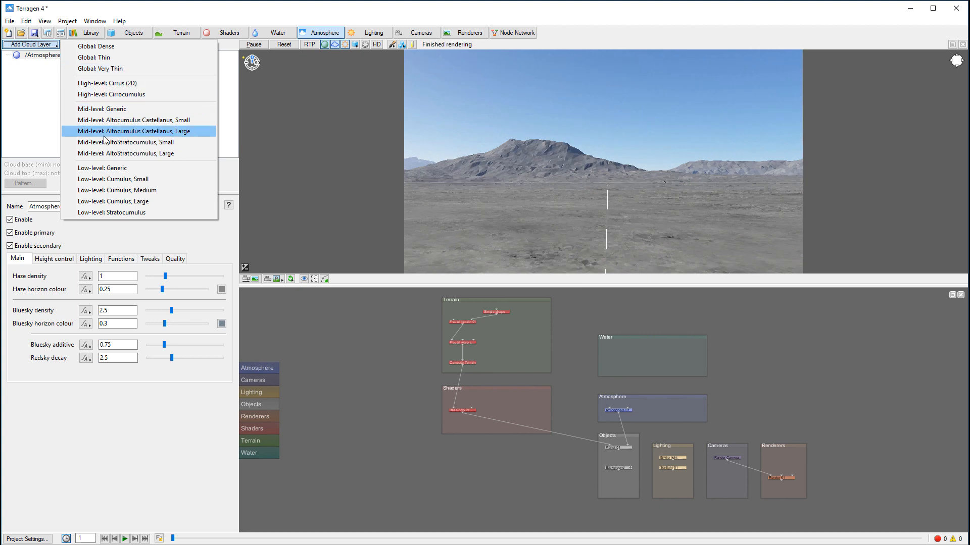
{"action": "mouse_move", "coordinate": [122, 121]}
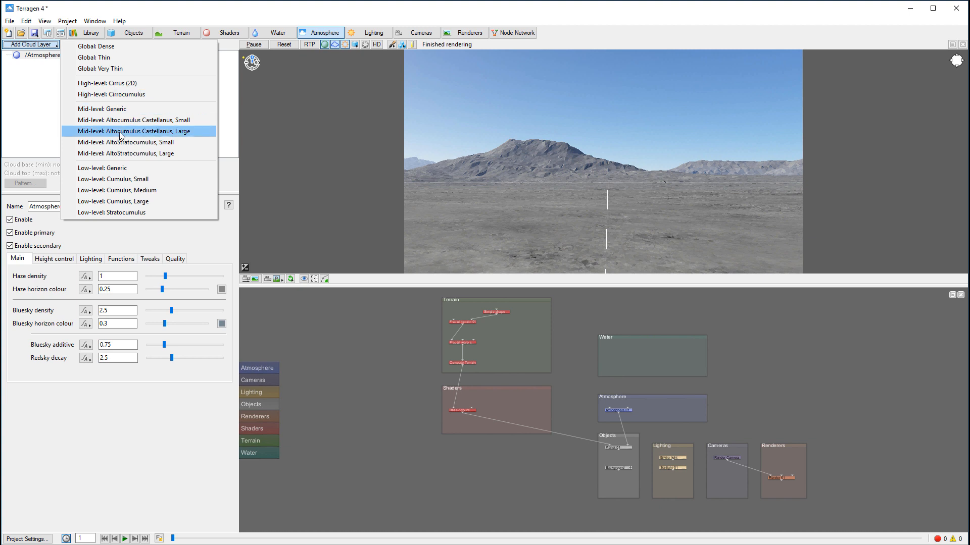
{"action": "mouse_move", "coordinate": [143, 135]}
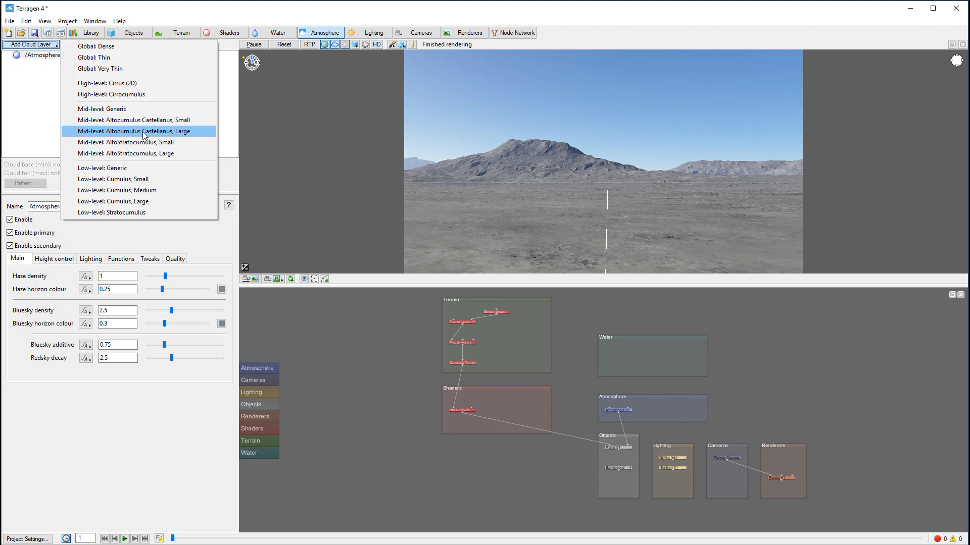
{"action": "mouse_move", "coordinate": [136, 119]}
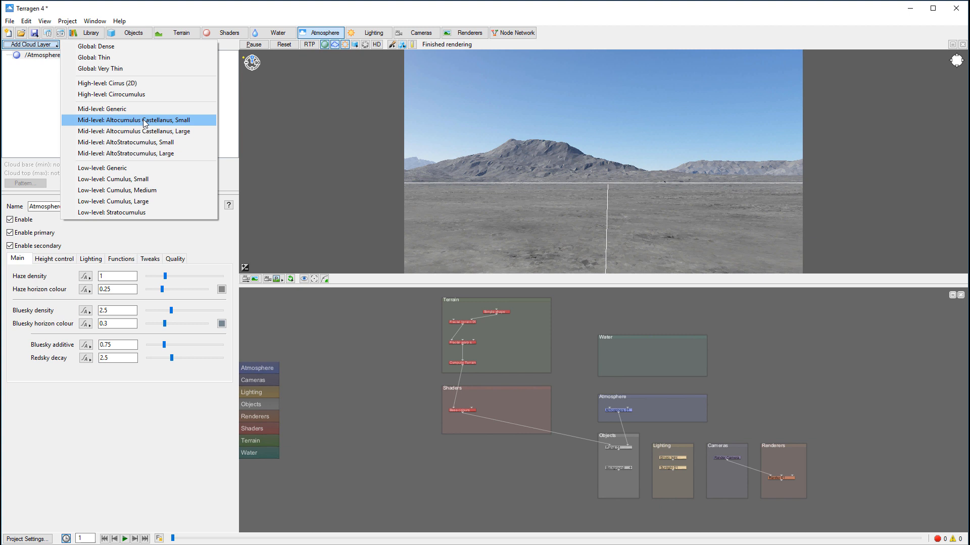
{"action": "mouse_move", "coordinate": [136, 202]}
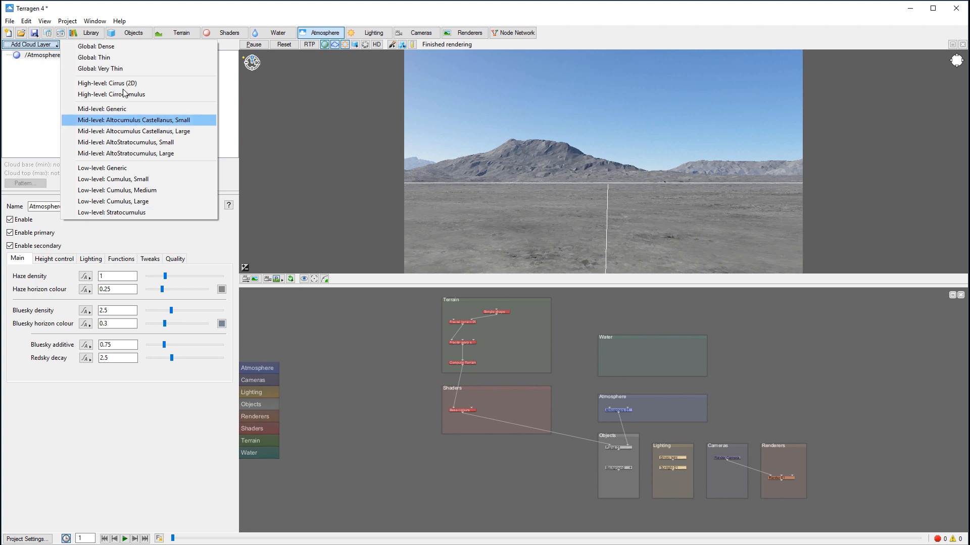
{"action": "mouse_move", "coordinate": [137, 201]}
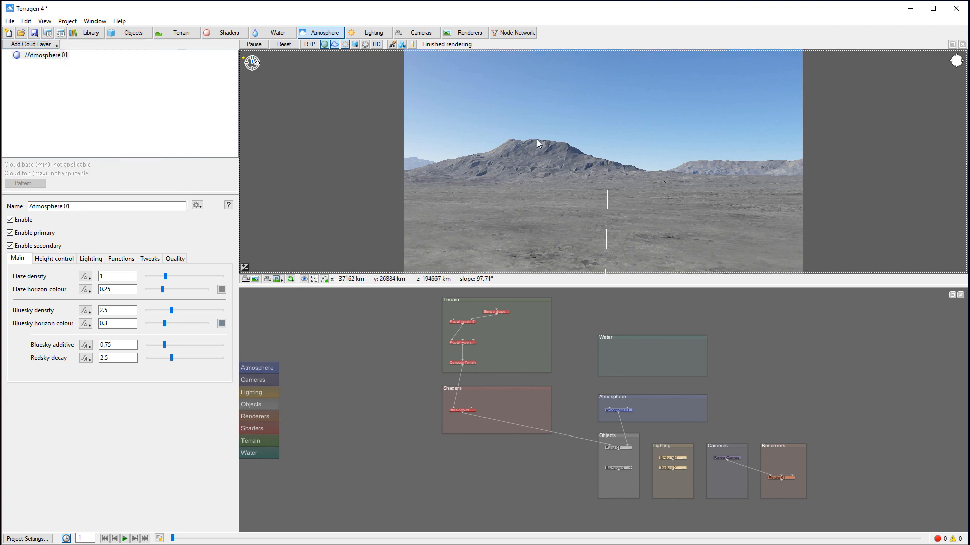
{"action": "mouse_move", "coordinate": [543, 165]}
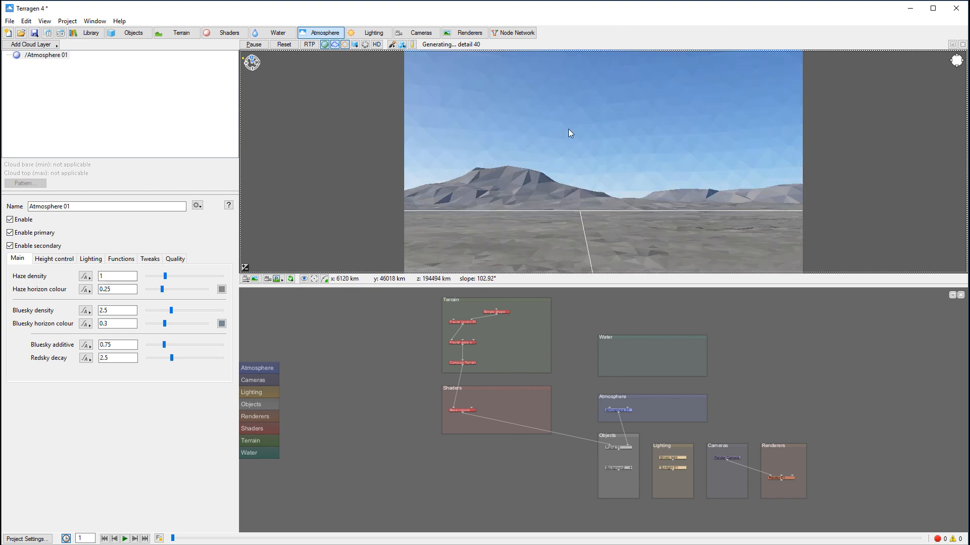
{"action": "mouse_move", "coordinate": [419, 249]}
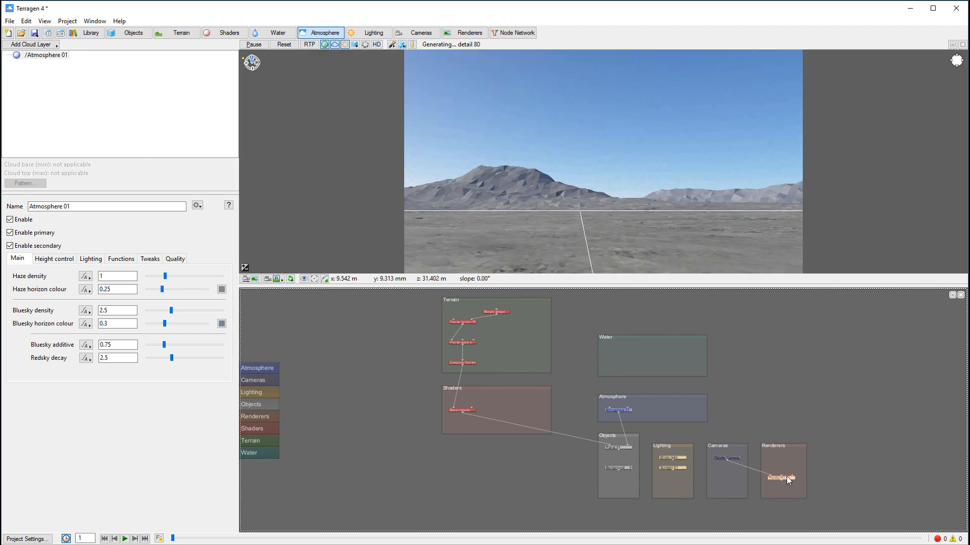
{"action": "double_click", "coordinate": [783, 471]}
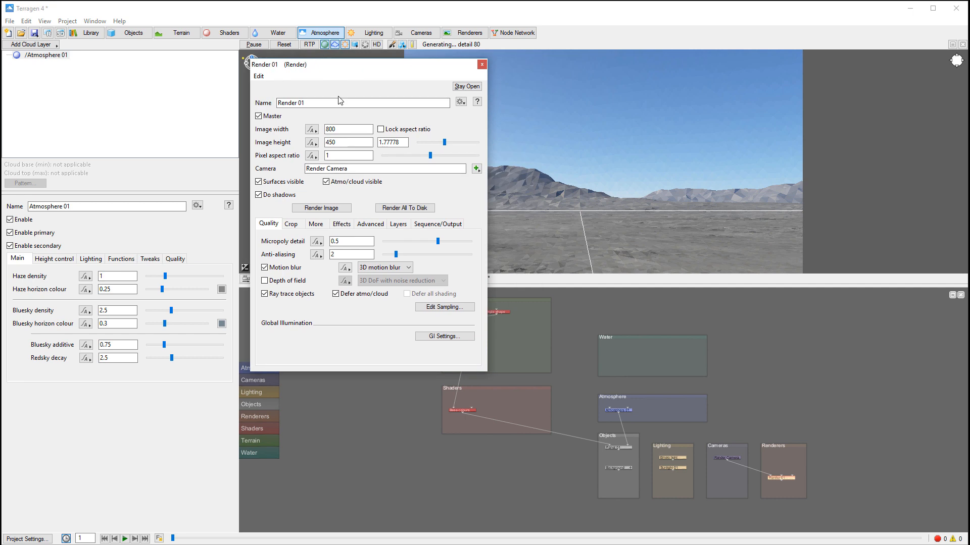
{"action": "left_click", "coordinate": [342, 225]}
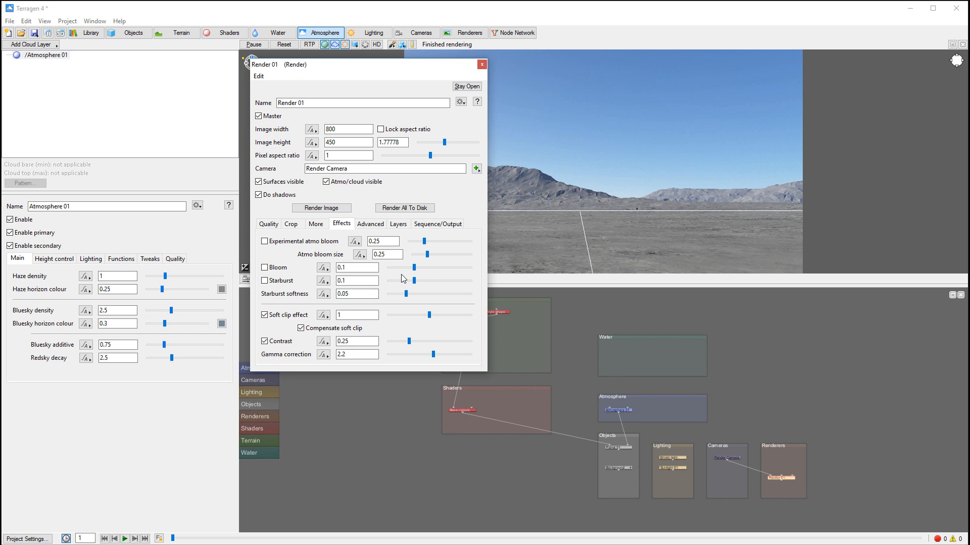
{"action": "mouse_move", "coordinate": [715, 219]}
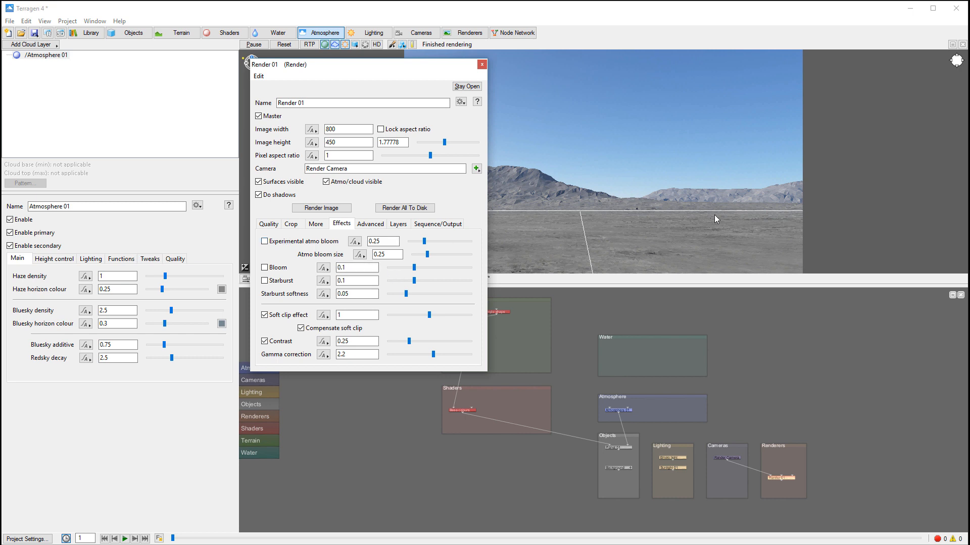
{"action": "mouse_move", "coordinate": [709, 194]}
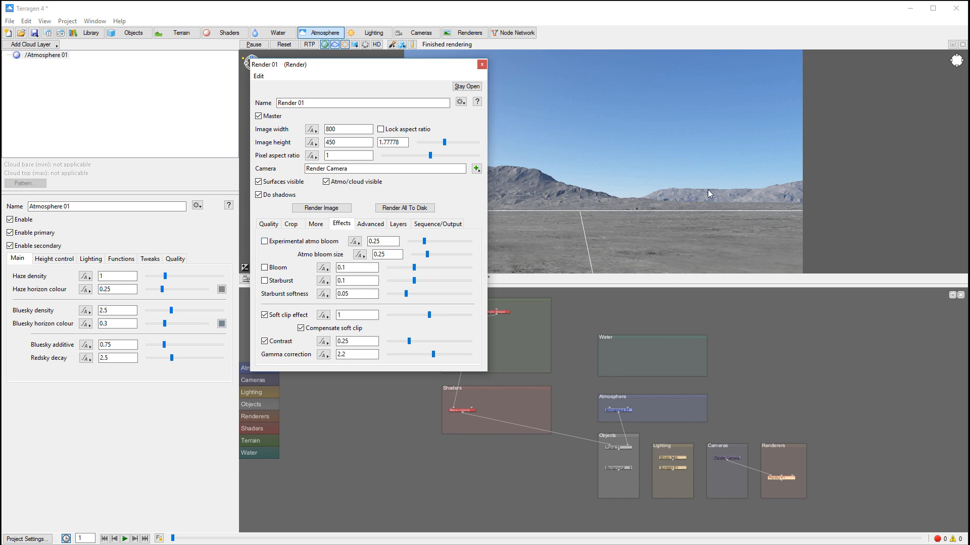
{"action": "mouse_move", "coordinate": [687, 154]}
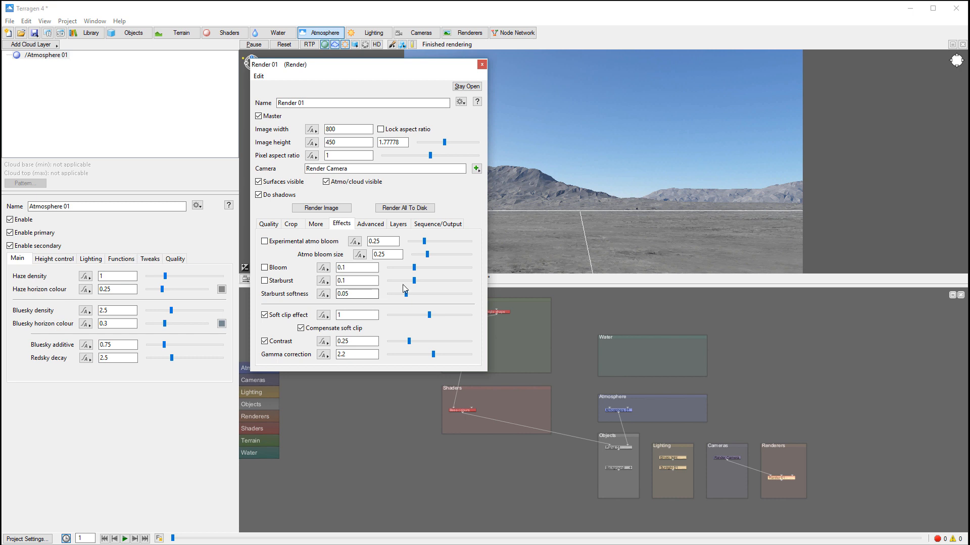
{"action": "mouse_move", "coordinate": [621, 227]}
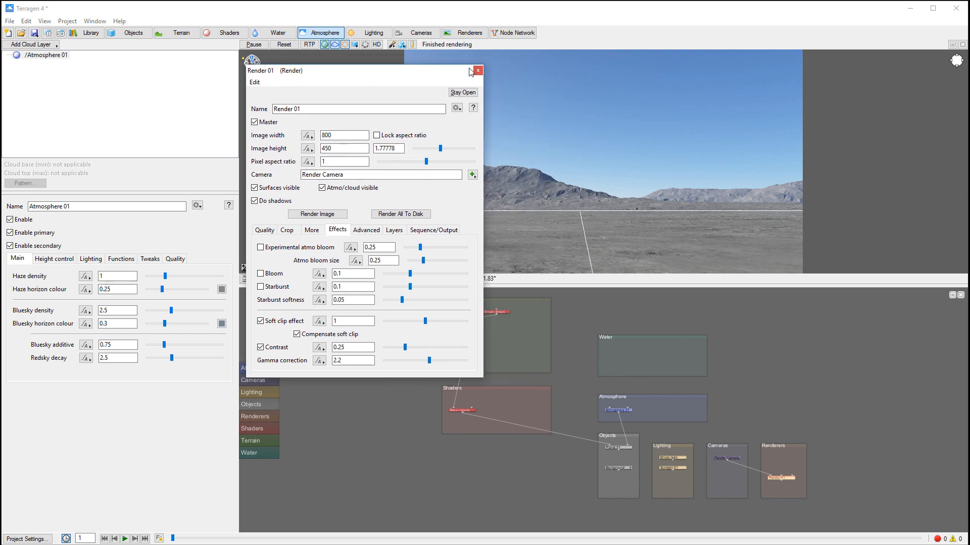
{"action": "mouse_move", "coordinate": [475, 71]}
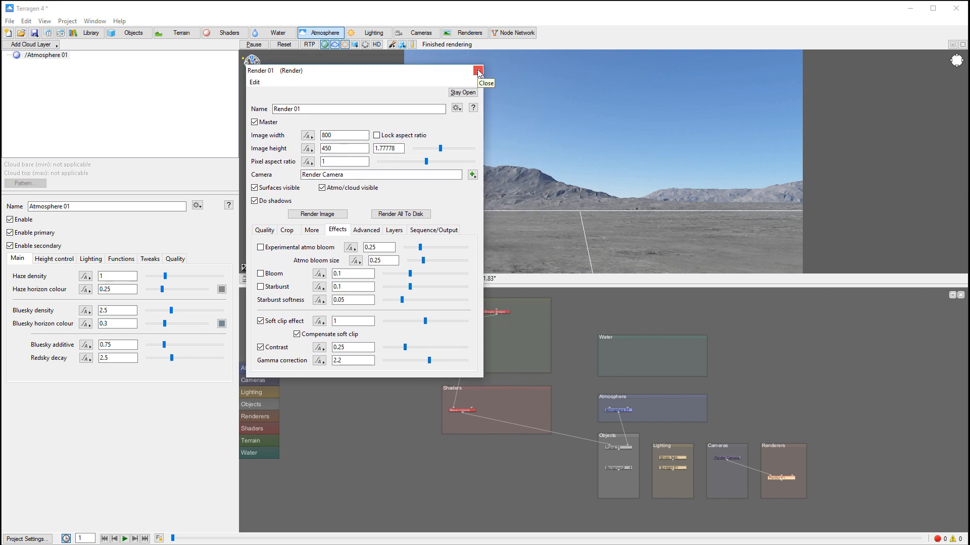
{"action": "left_click", "coordinate": [476, 70]}
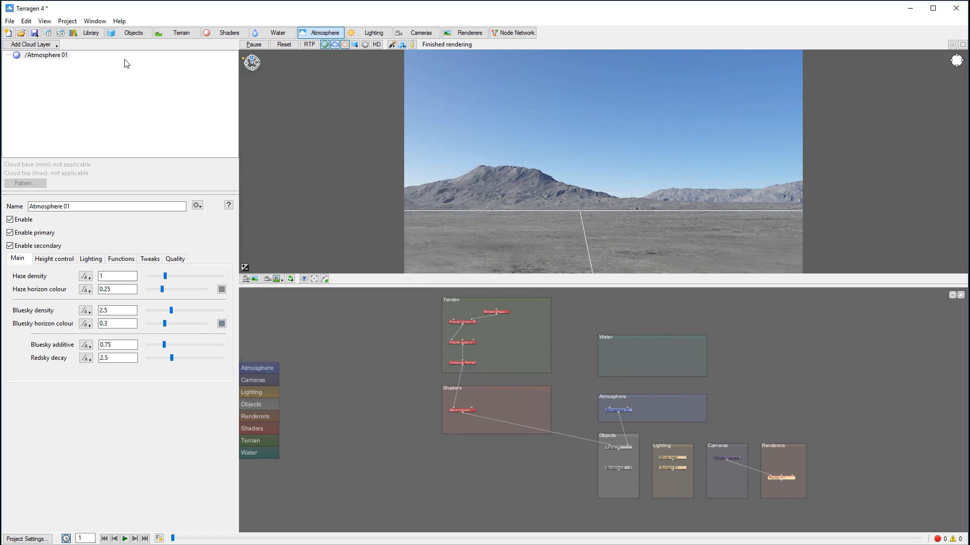
{"action": "left_click", "coordinate": [224, 32]}
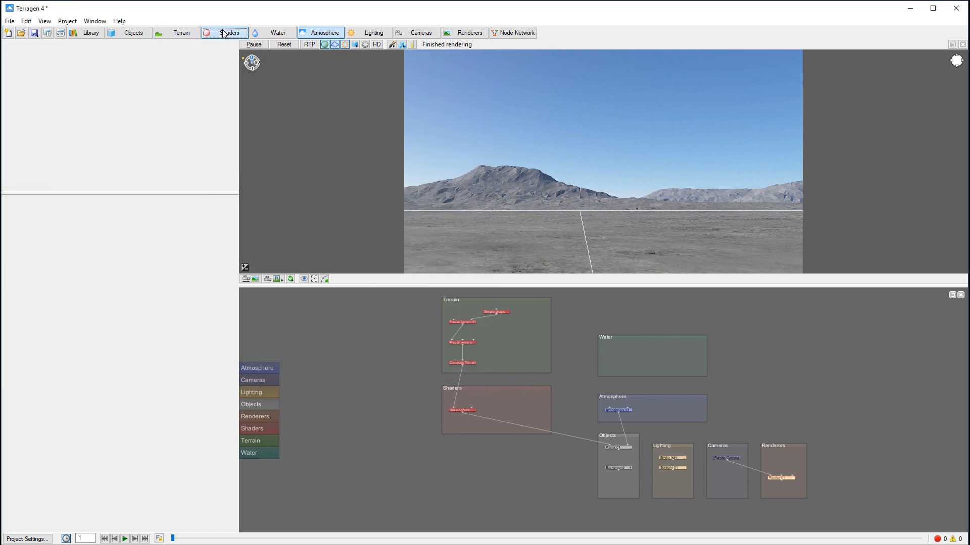
{"action": "left_click", "coordinate": [224, 32]}
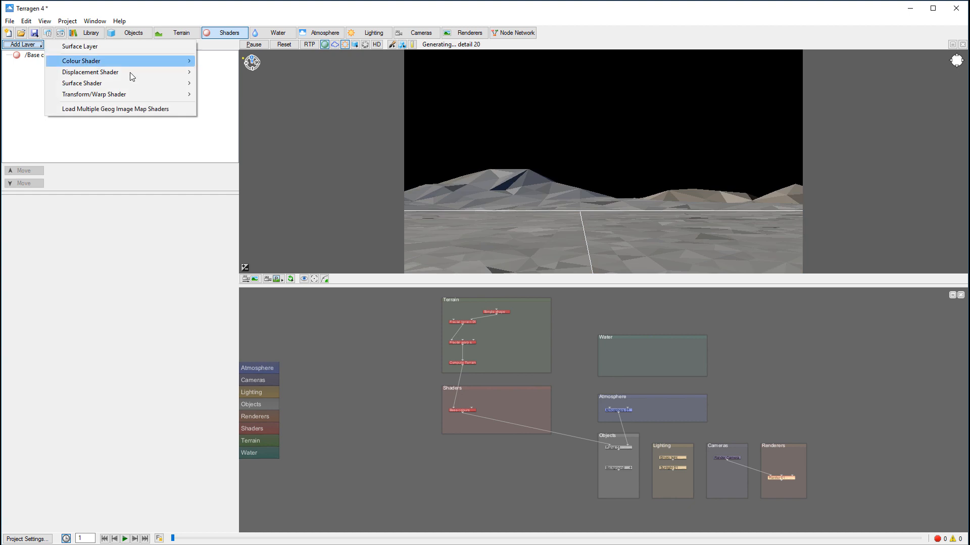
{"action": "mouse_move", "coordinate": [82, 83]}
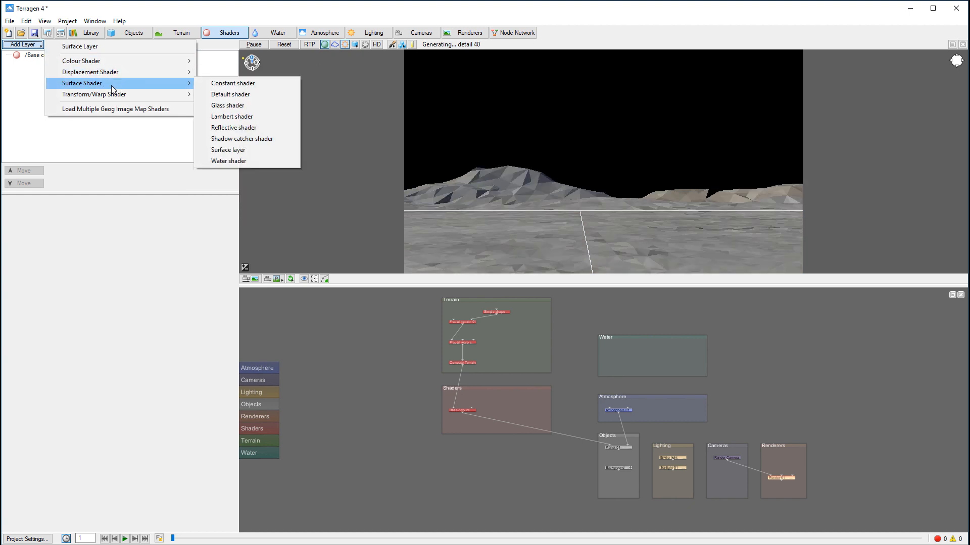
{"action": "mouse_move", "coordinate": [93, 94]}
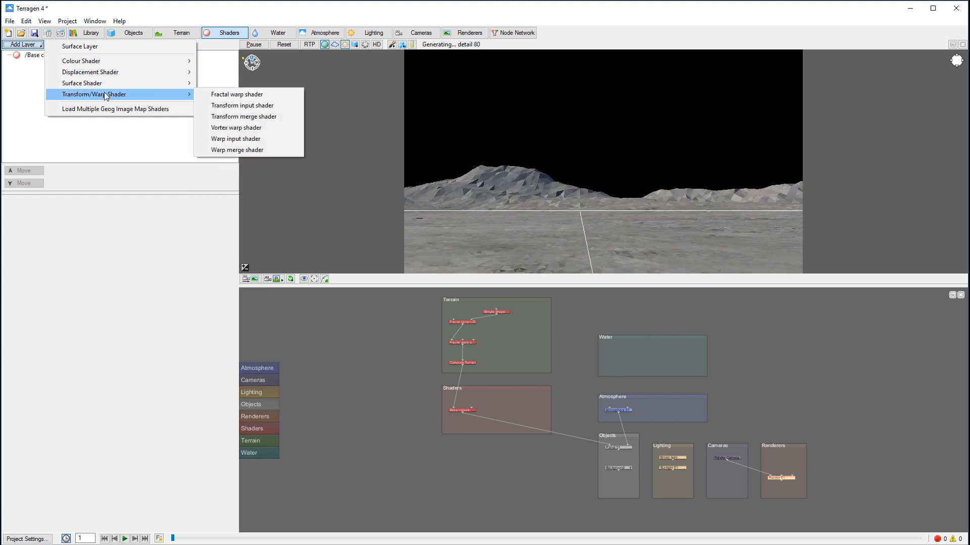
{"action": "mouse_move", "coordinate": [90, 72]}
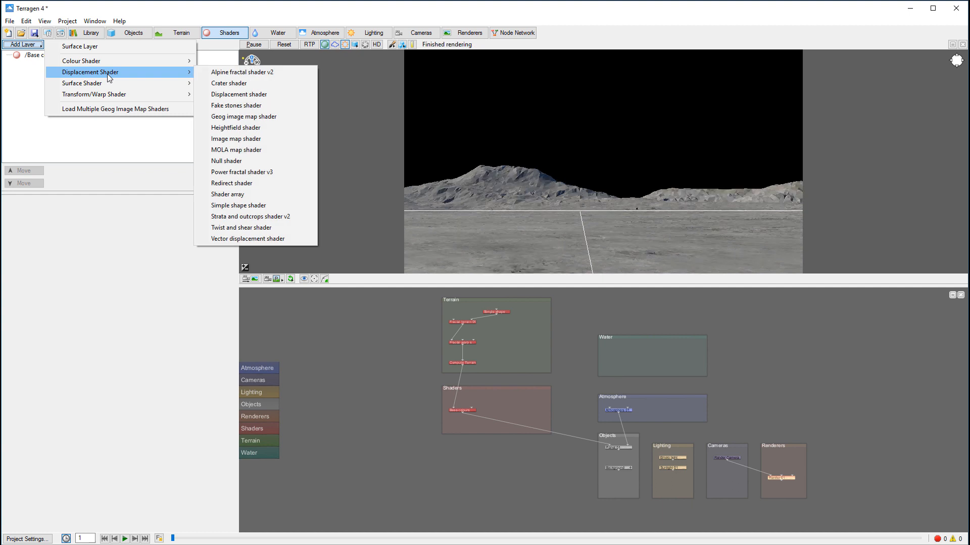
{"action": "mouse_move", "coordinate": [82, 83]}
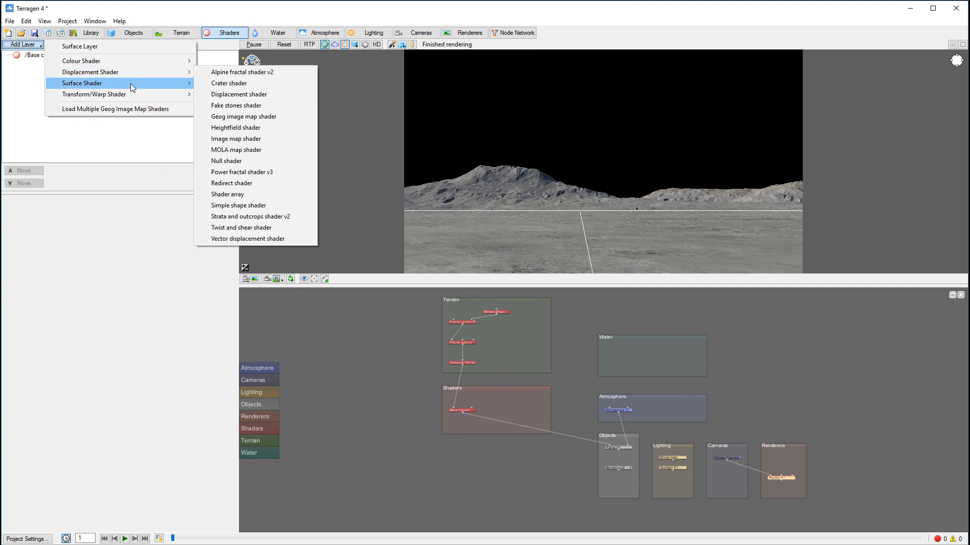
{"action": "mouse_move", "coordinate": [149, 60]}
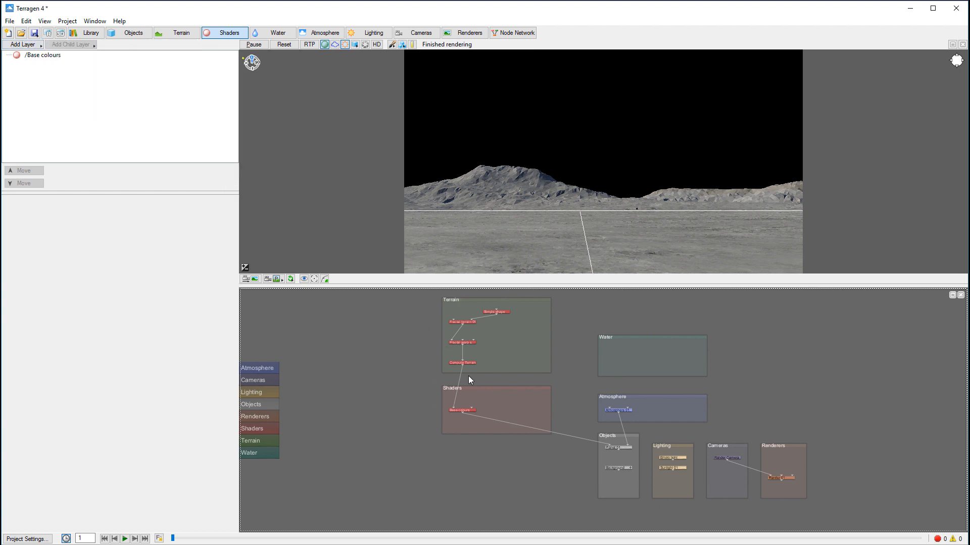
{"action": "mouse_move", "coordinate": [684, 362]}
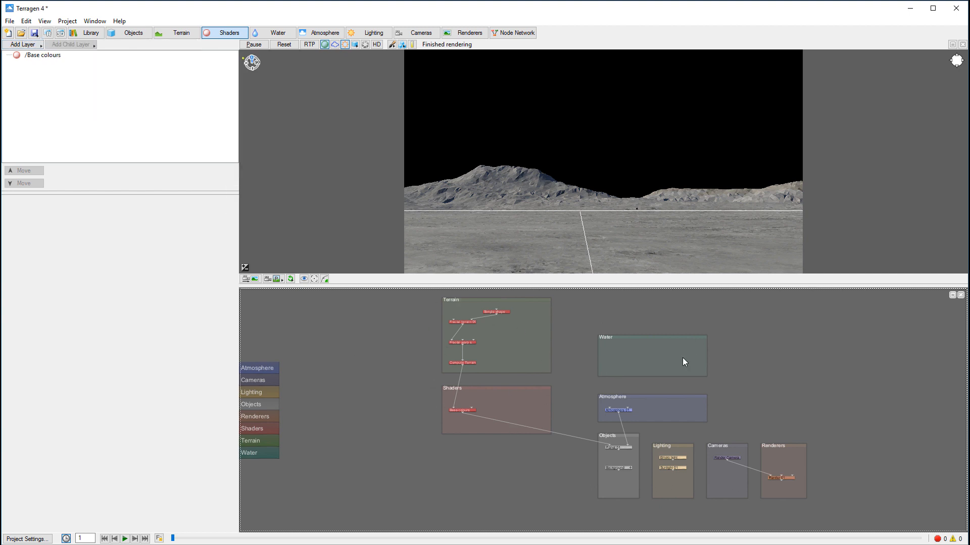
{"action": "mouse_move", "coordinate": [678, 372]}
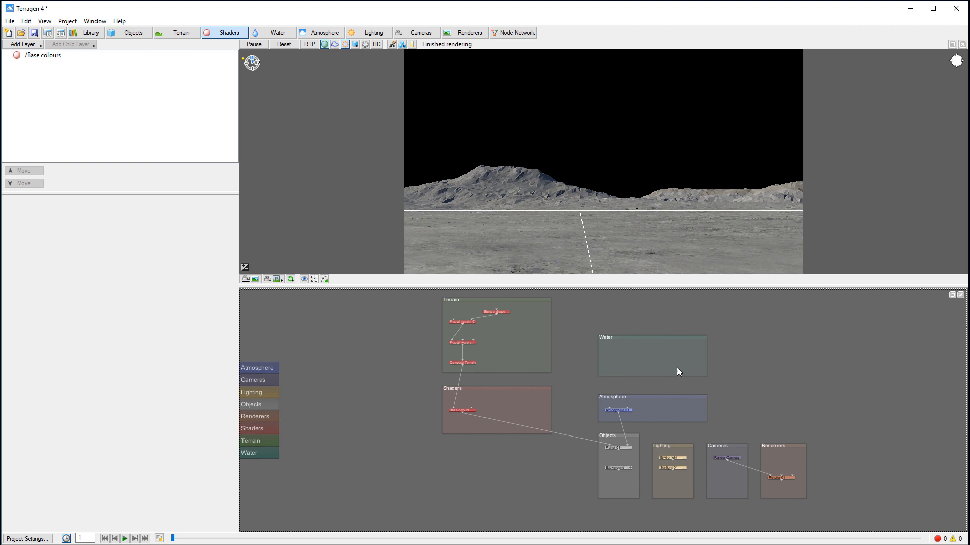
{"action": "mouse_move", "coordinate": [379, 161]}
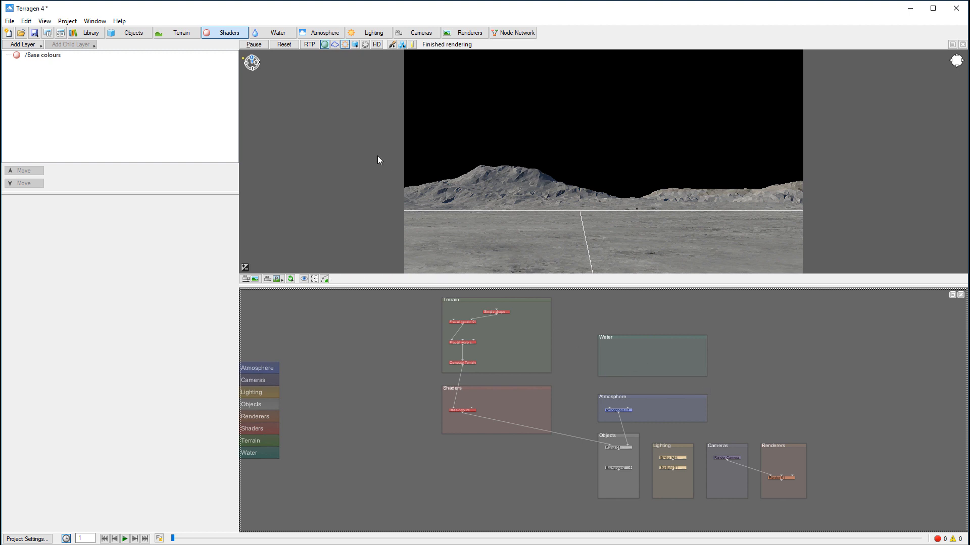
{"action": "mouse_move", "coordinate": [461, 213]}
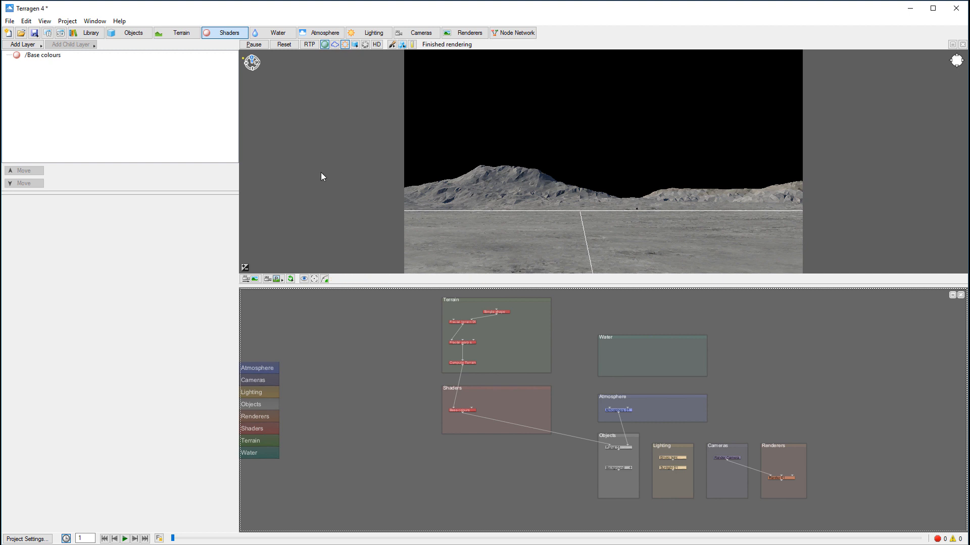
{"action": "mouse_move", "coordinate": [626, 208]}
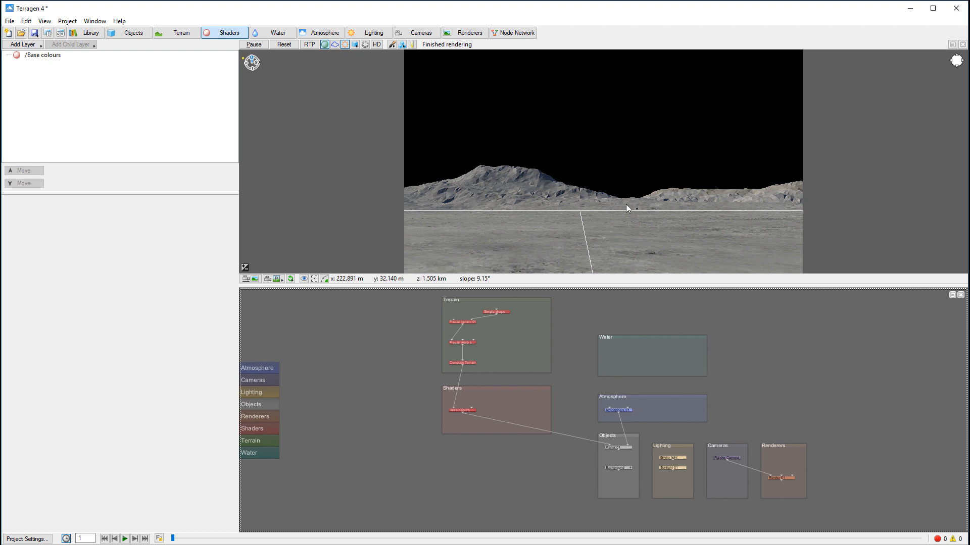
{"action": "right_click", "coordinate": [543, 214]}
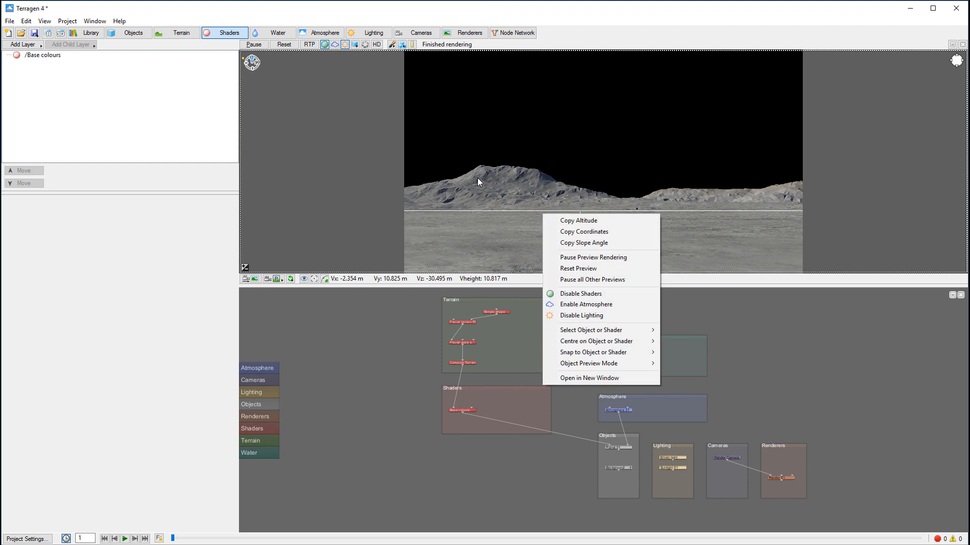
{"action": "left_click", "coordinate": [549, 184]}
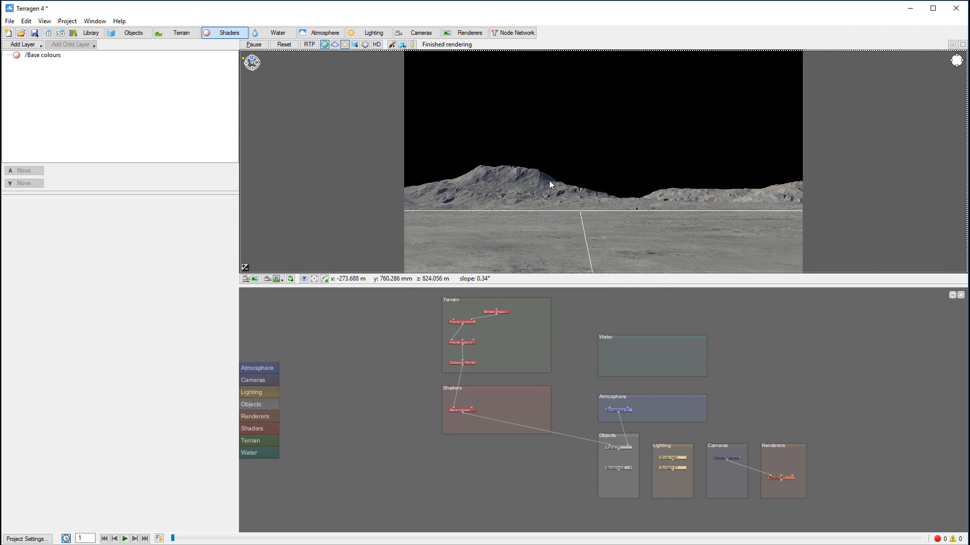
{"action": "mouse_move", "coordinate": [482, 230]}
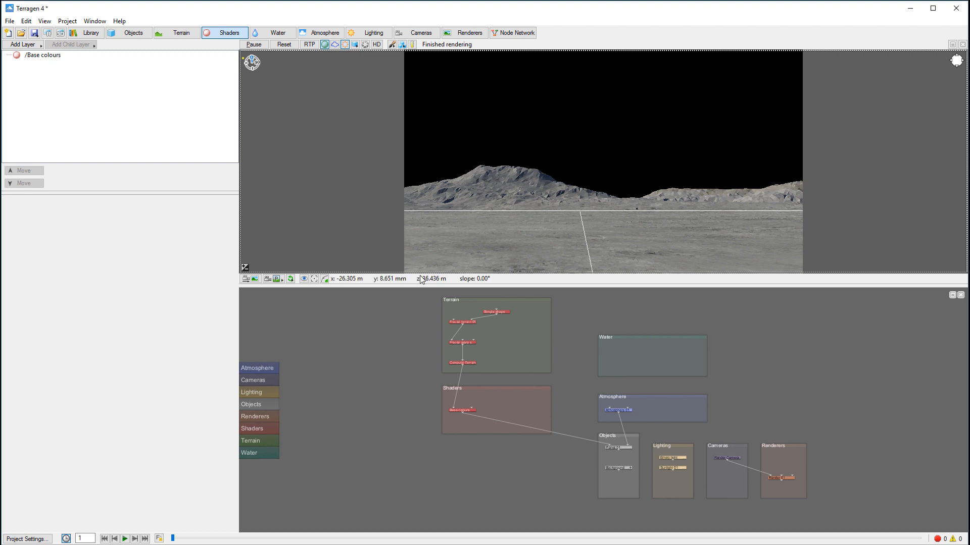
{"action": "mouse_move", "coordinate": [667, 240]}
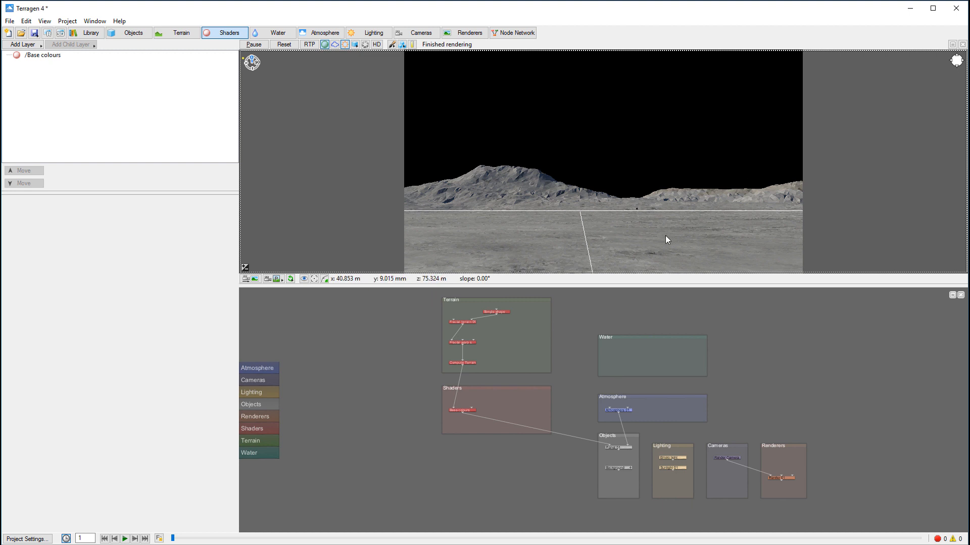
{"action": "mouse_move", "coordinate": [641, 205]}
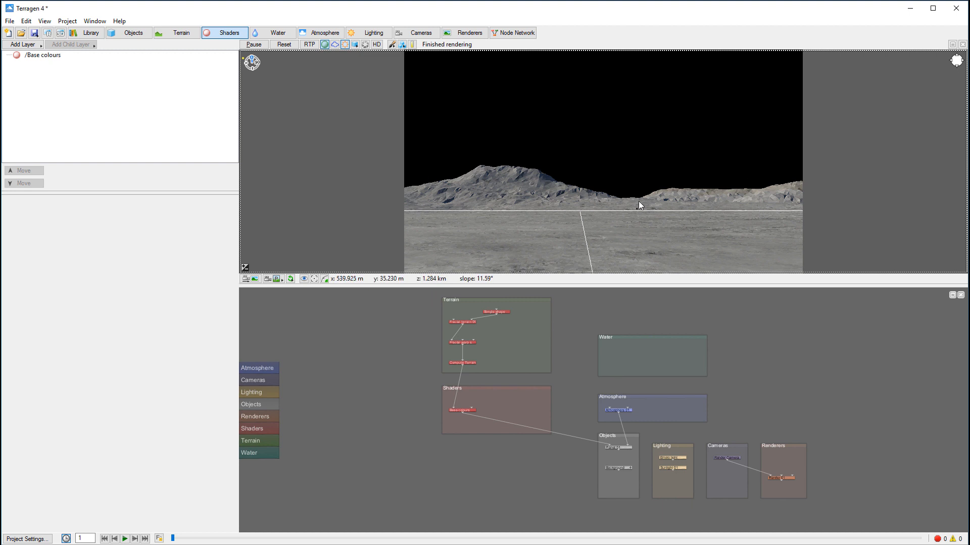
{"action": "mouse_move", "coordinate": [437, 222]}
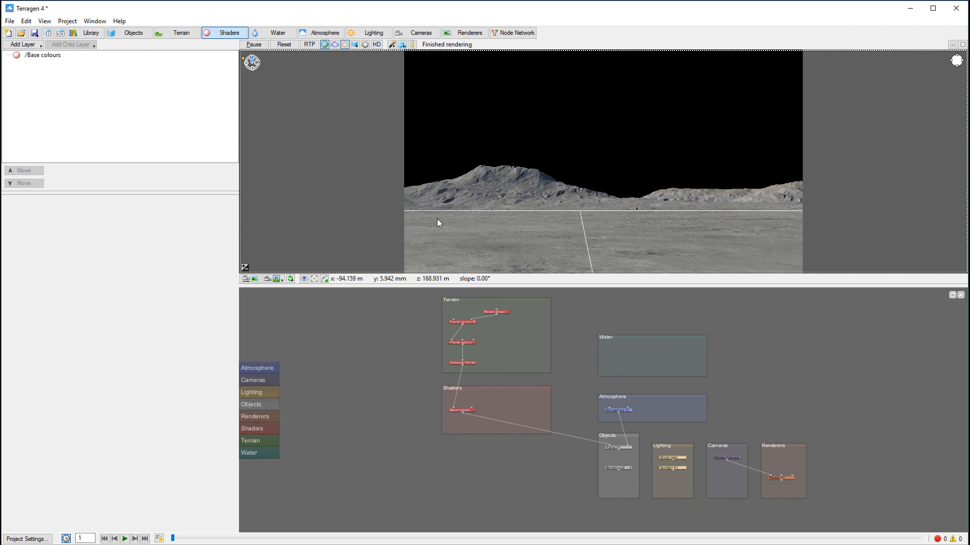
{"action": "mouse_move", "coordinate": [458, 117]}
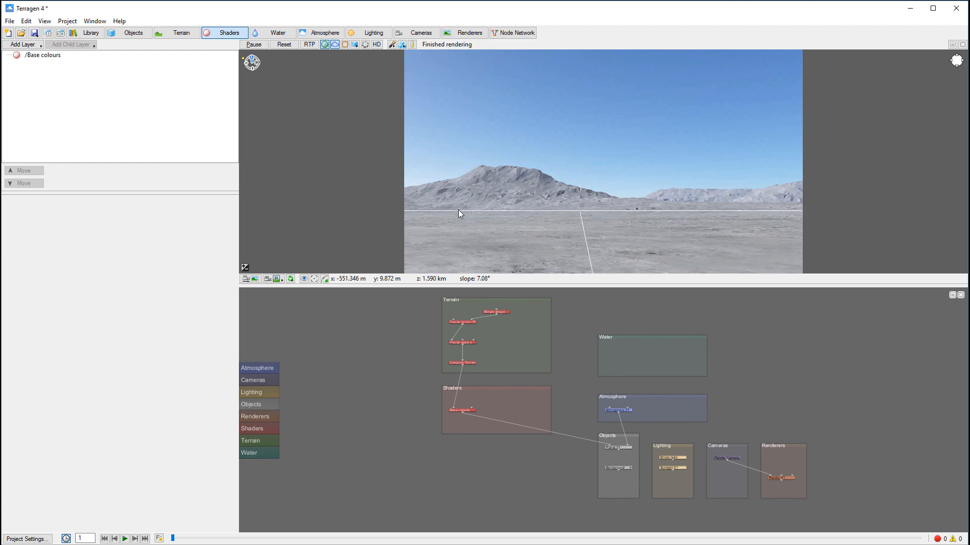
{"action": "mouse_move", "coordinate": [489, 223]}
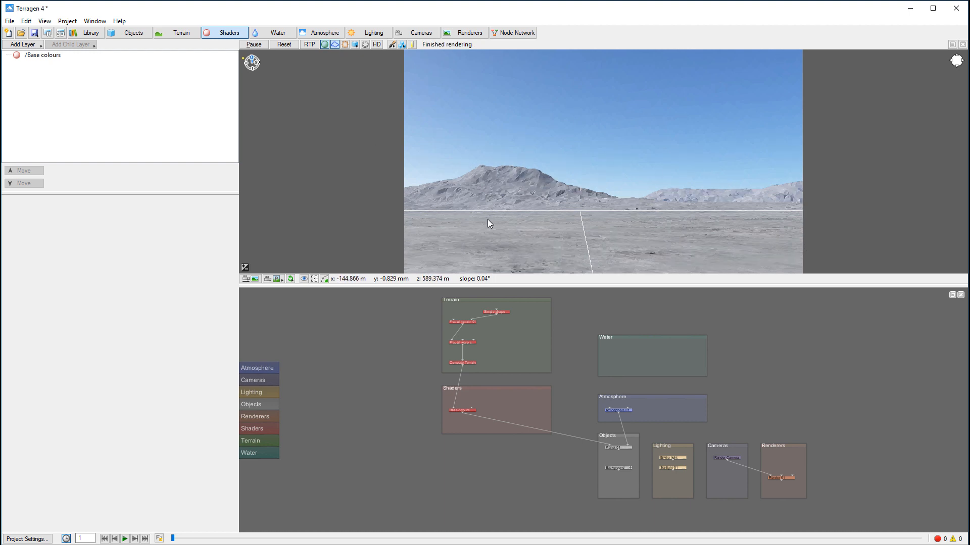
{"action": "mouse_move", "coordinate": [701, 231]}
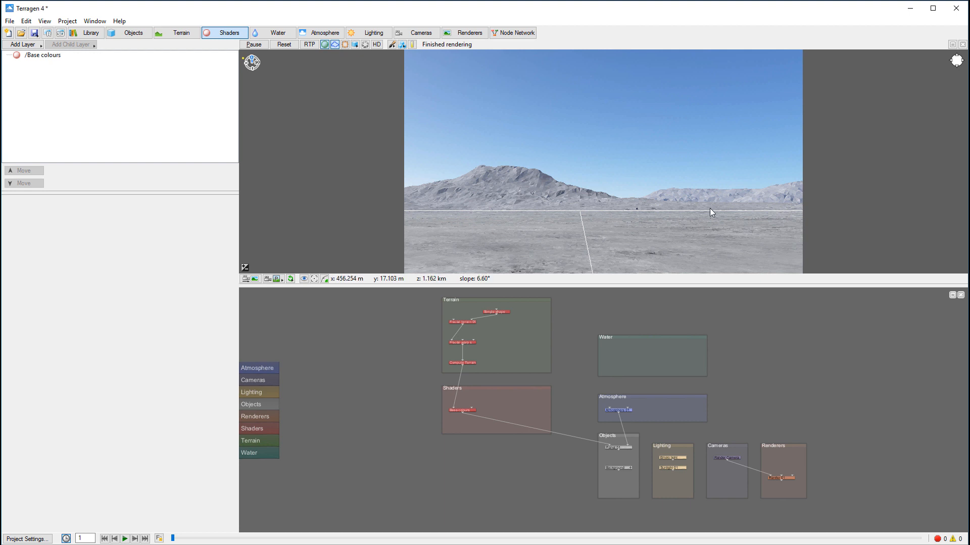
{"action": "mouse_move", "coordinate": [468, 160]}
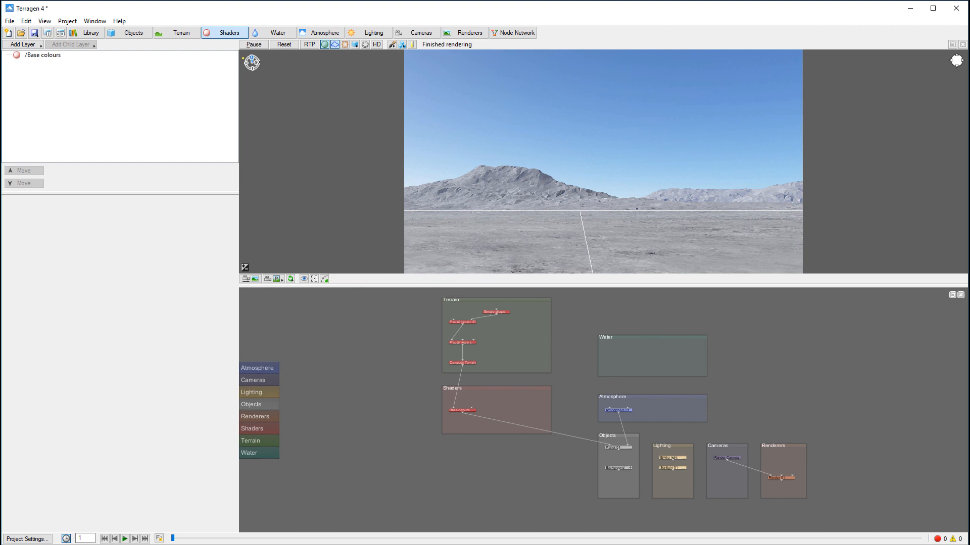
{"action": "mouse_move", "coordinate": [500, 180]}
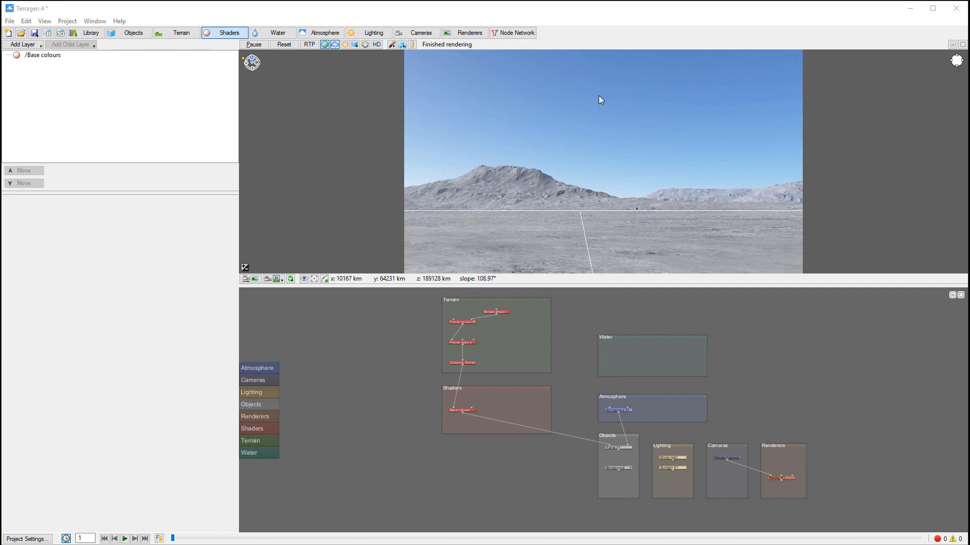
{"action": "mouse_move", "coordinate": [556, 189]}
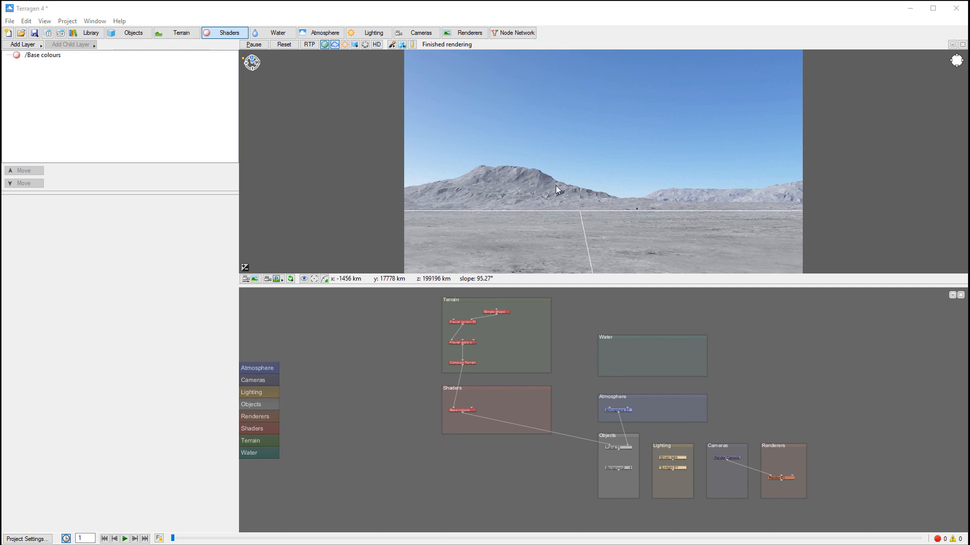
{"action": "mouse_move", "coordinate": [389, 161]}
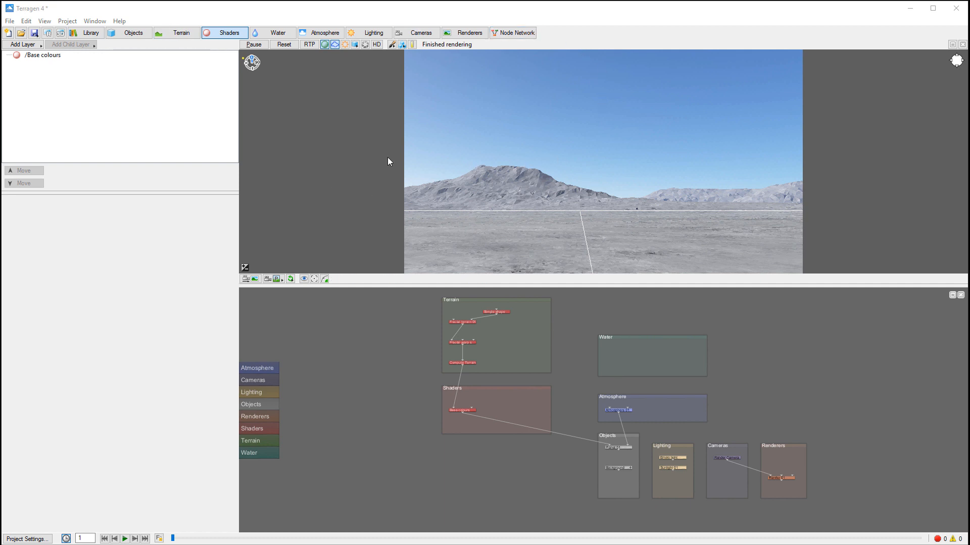
{"action": "mouse_move", "coordinate": [354, 157]}
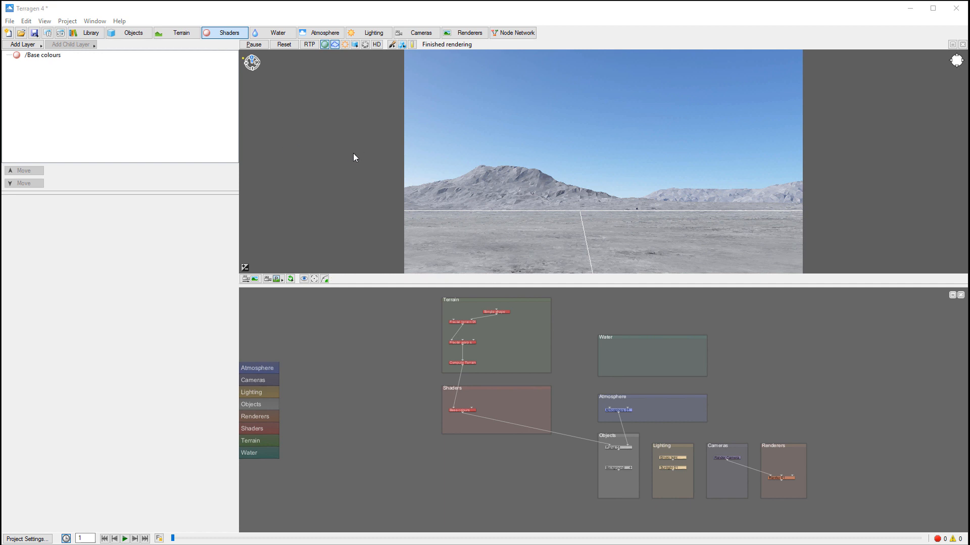